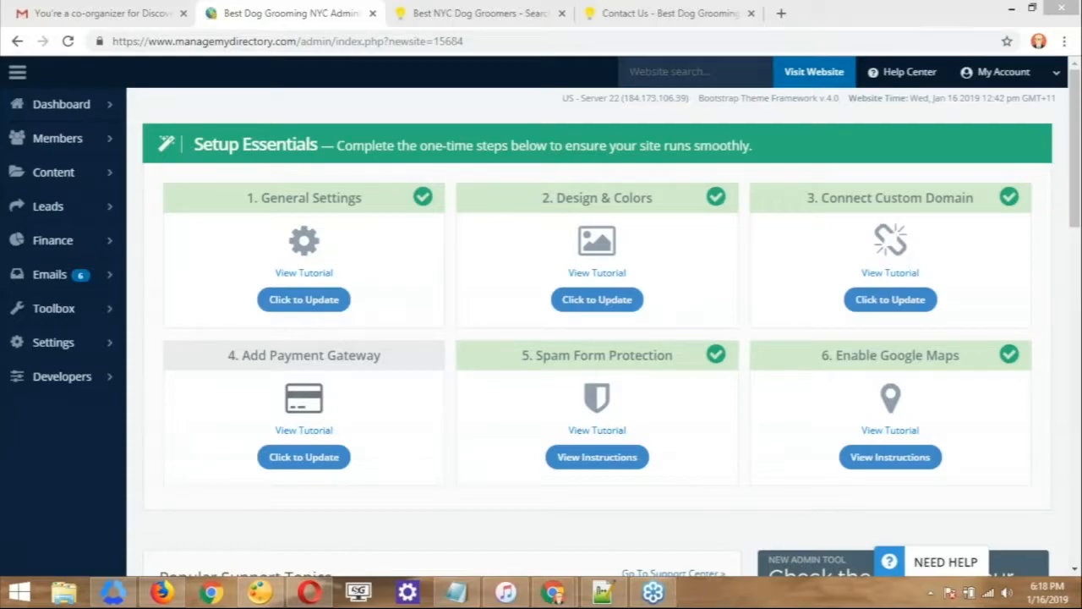
mouse_move(583, 100)
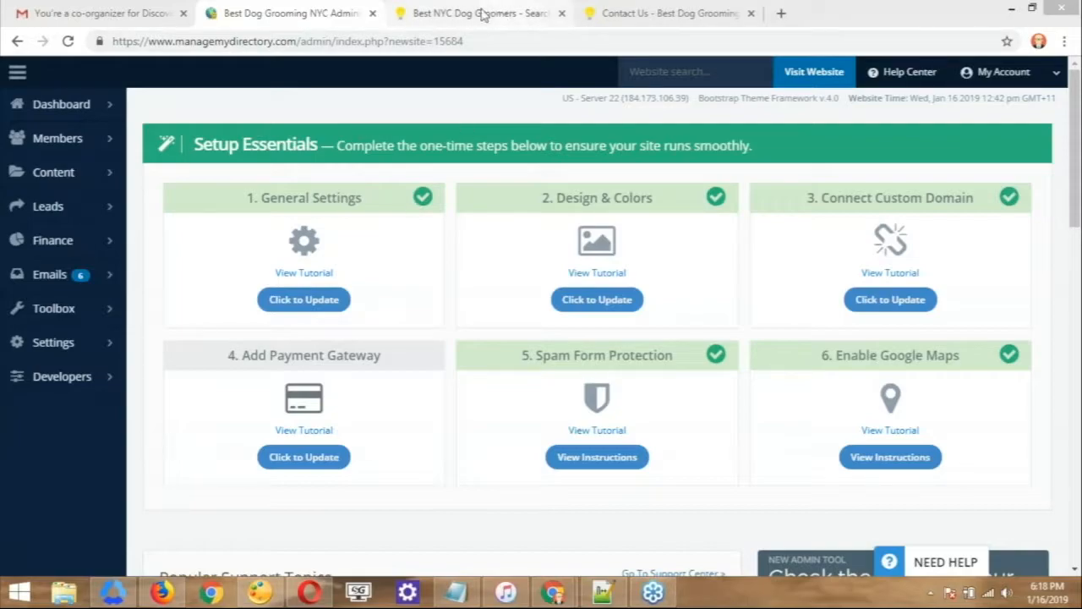
mouse_move(484, 14)
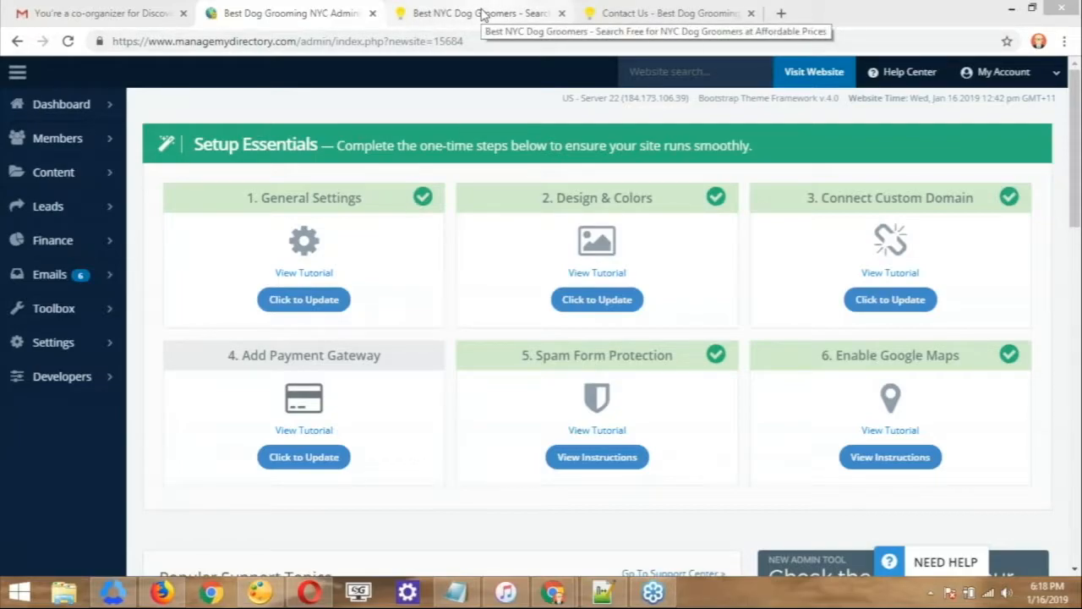
Step: Switch from the admin dashboard to the DogGroomerNYC.com public home page
click(482, 13)
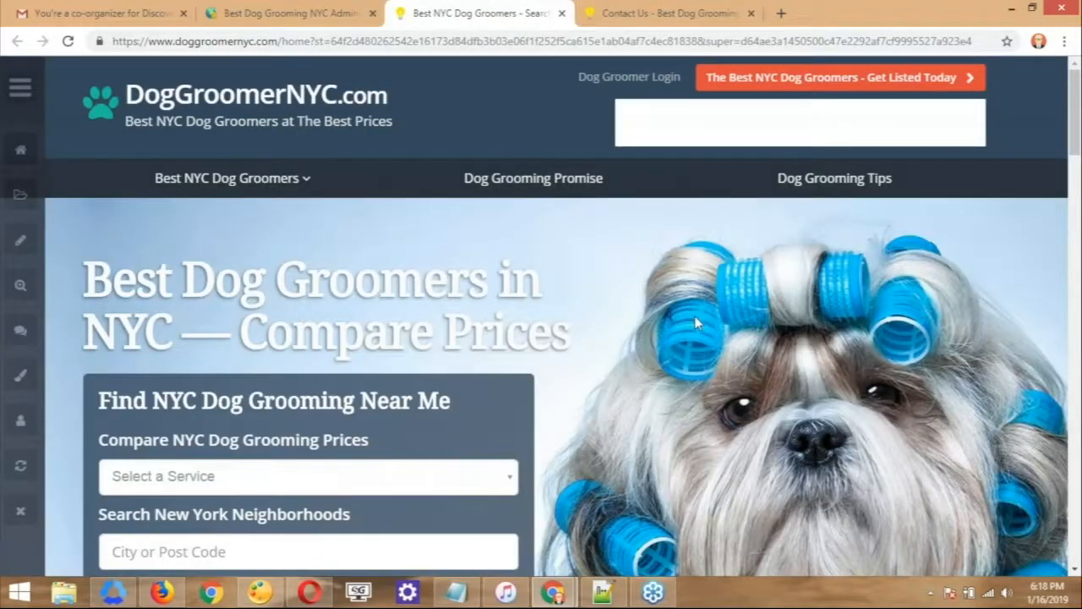
mouse_move(686, 348)
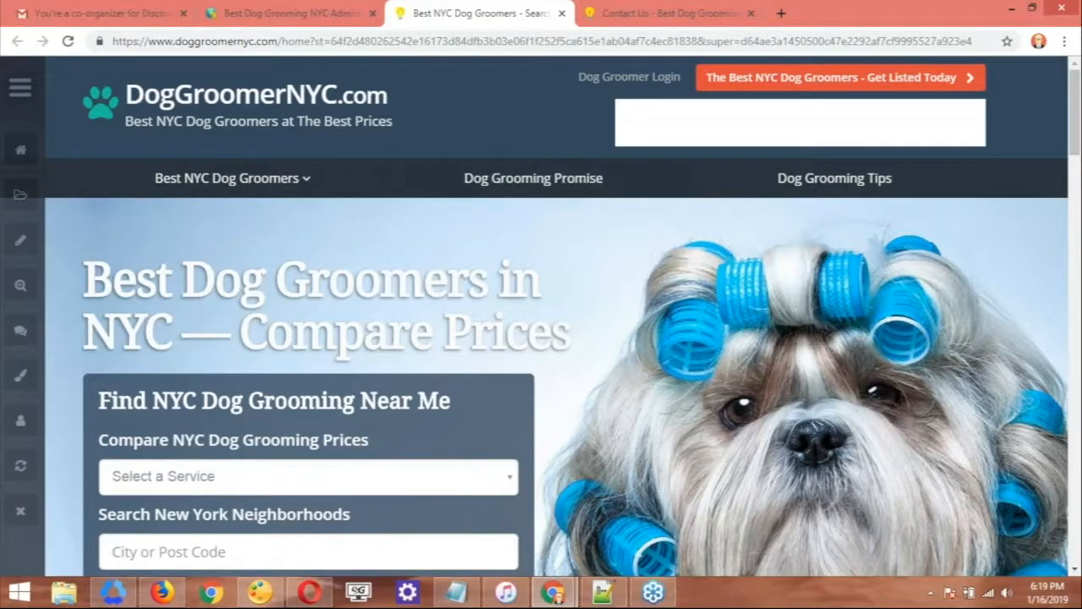
Step: Fill the Contact Us form with name rickMC, a brilliantdirectories email, phone 121212121 and a test message
click(662, 14)
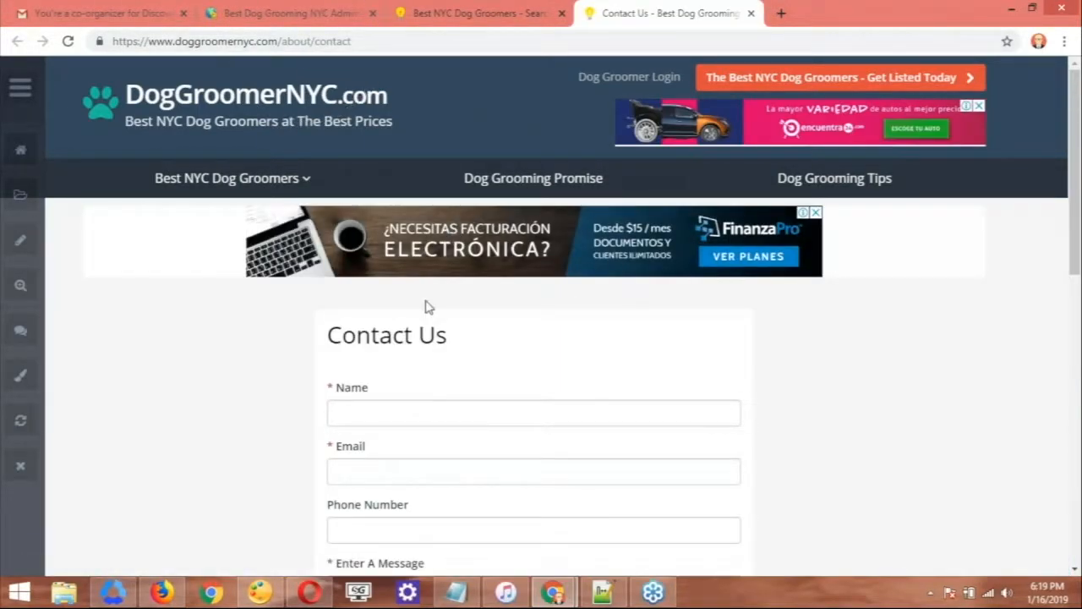
scroll(down, 3)
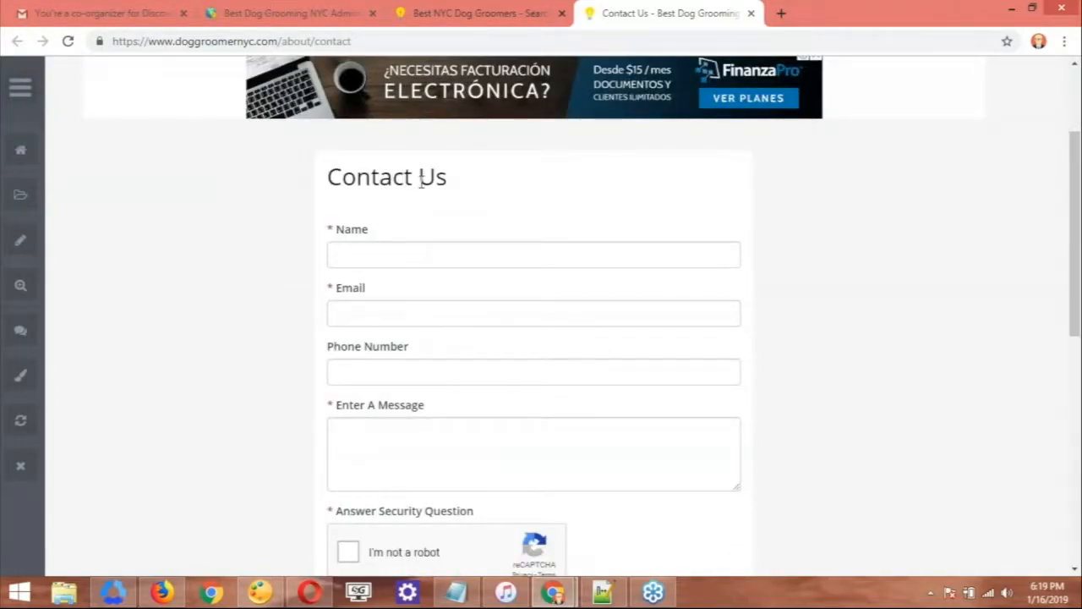
click(533, 254)
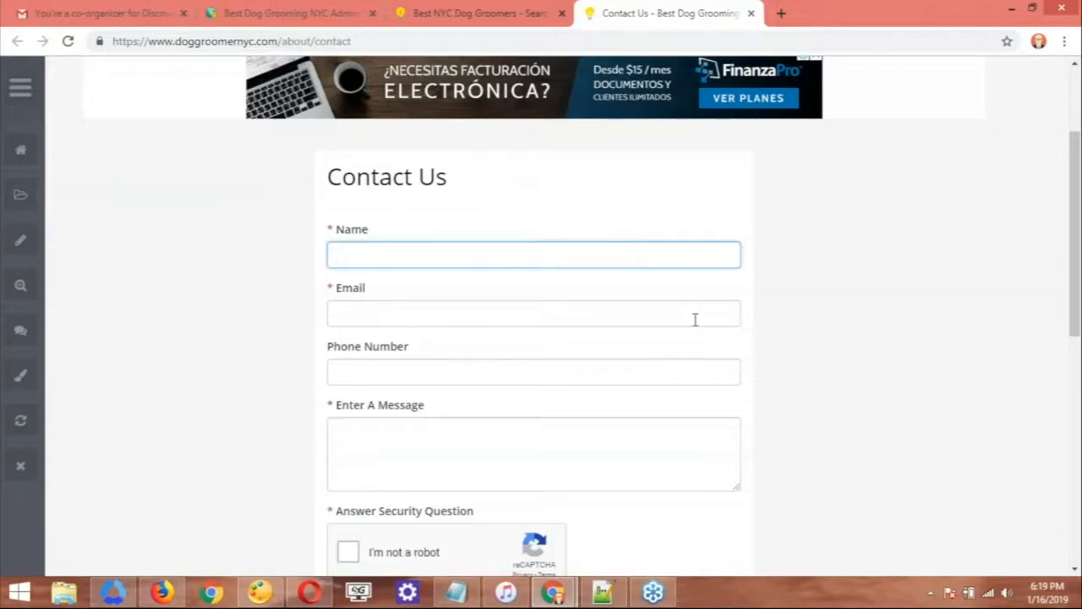
click(533, 253)
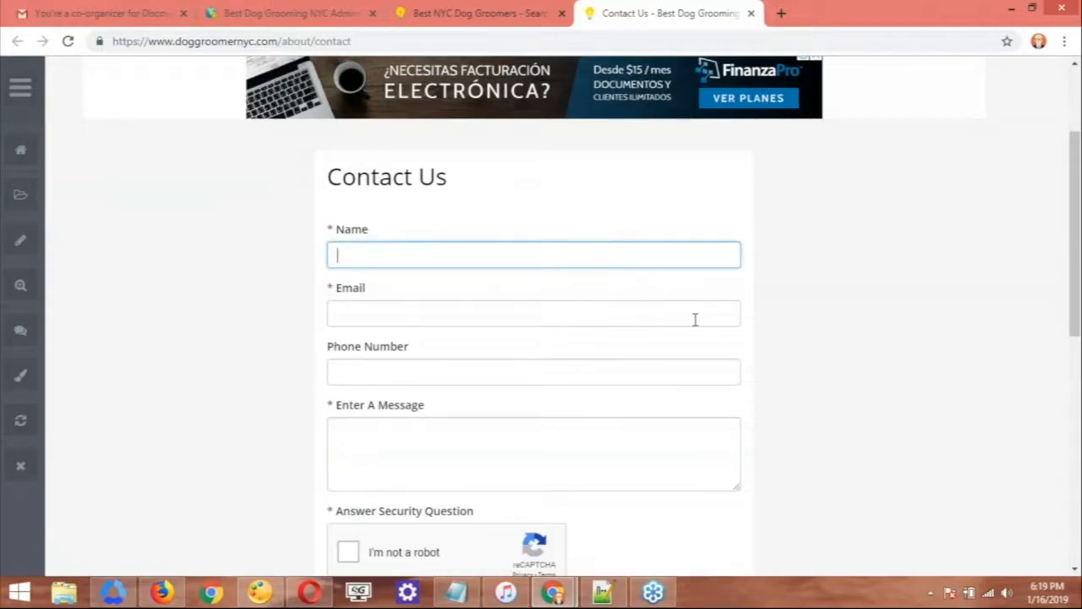
text(rickMC)
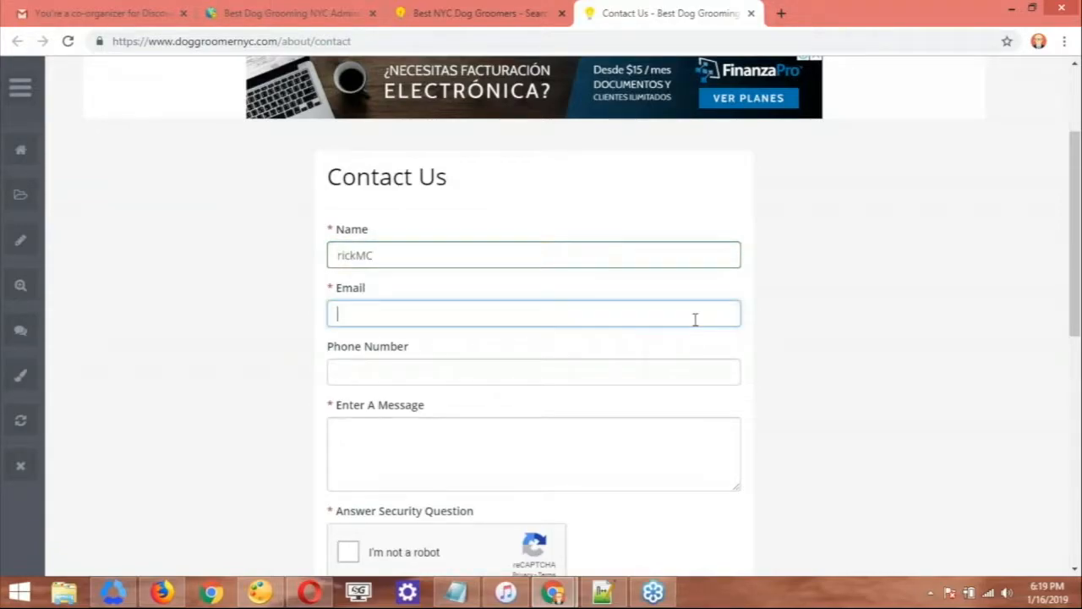
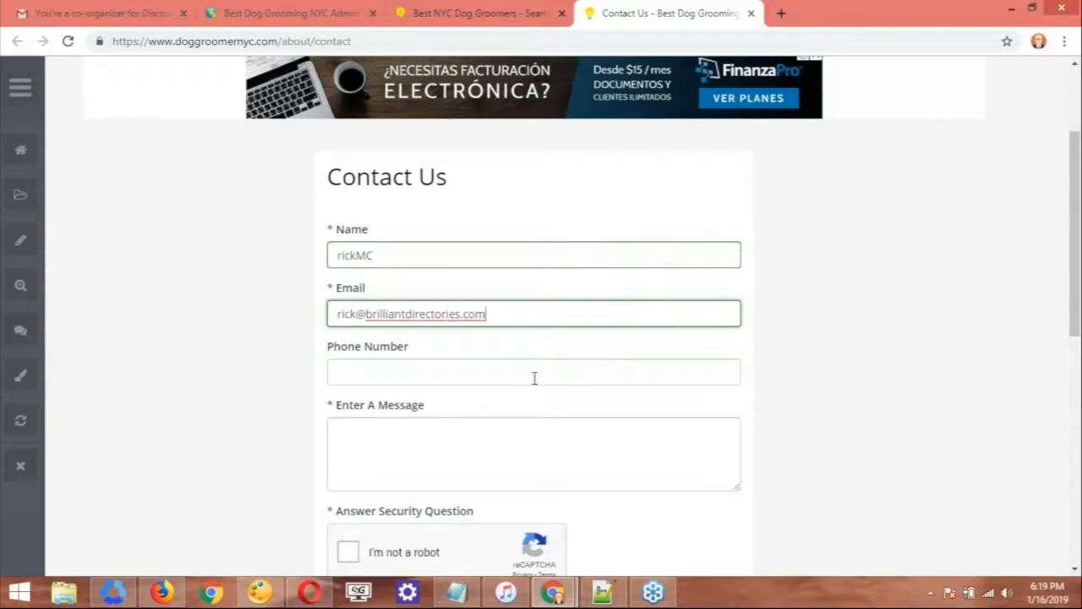
text(12121212112)
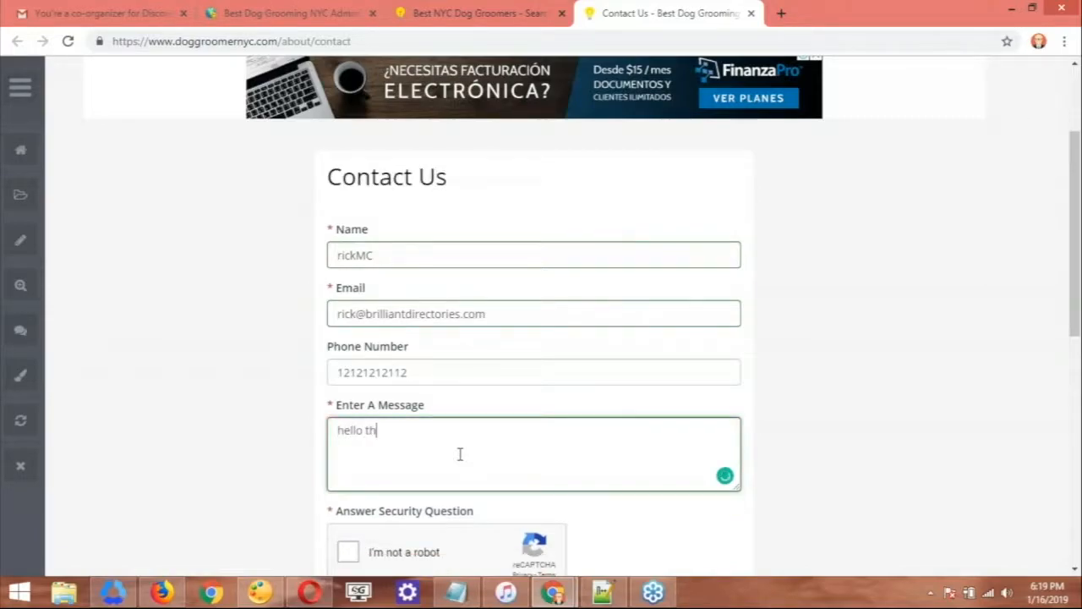
text(is is a test.)
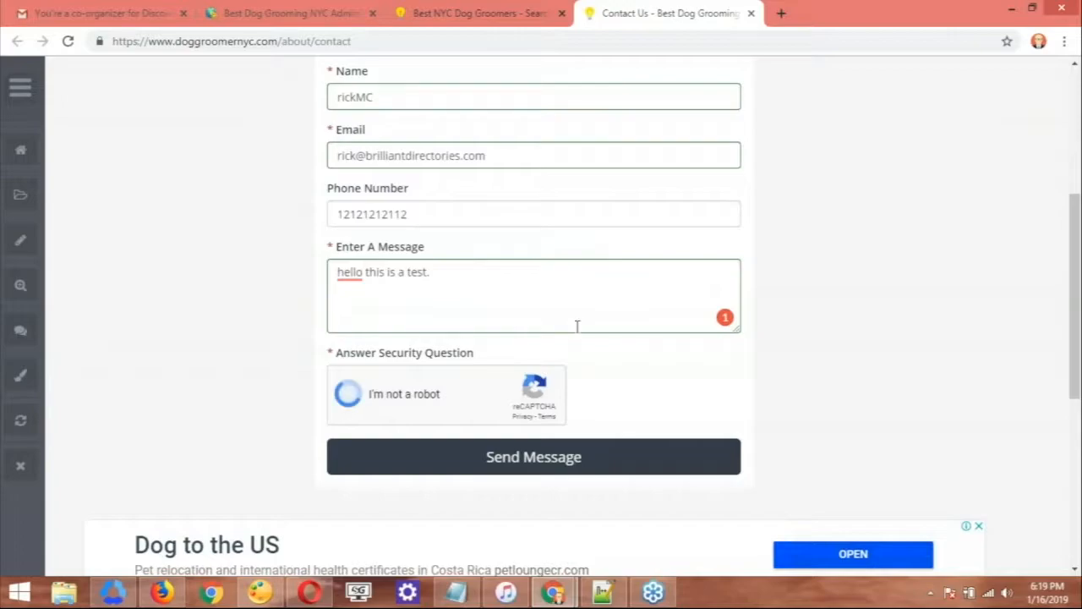
Step: Answer the form's anti-robot security check
click(348, 394)
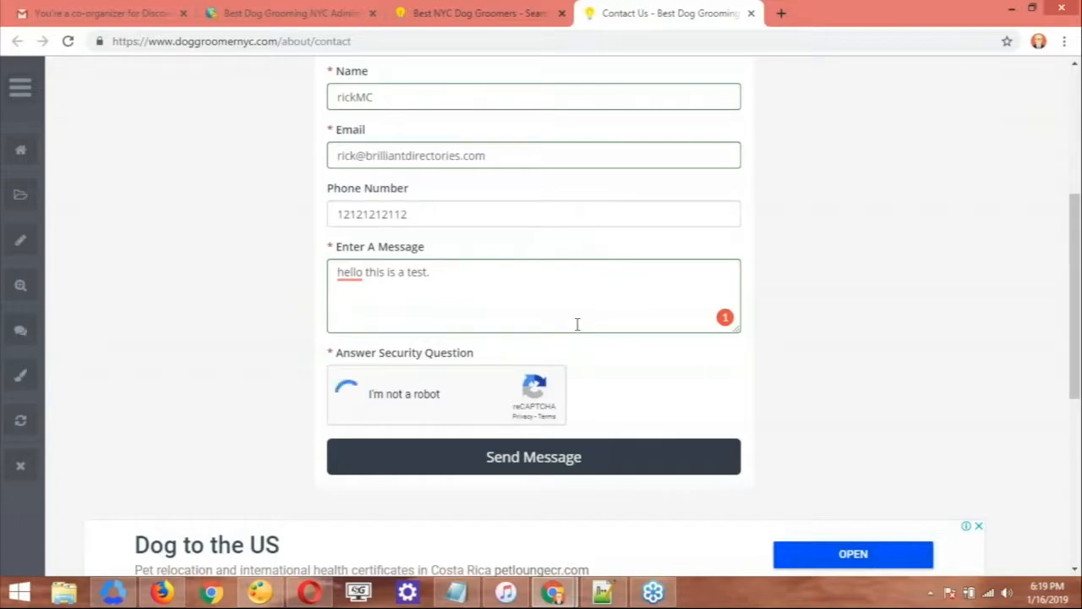
click(348, 394)
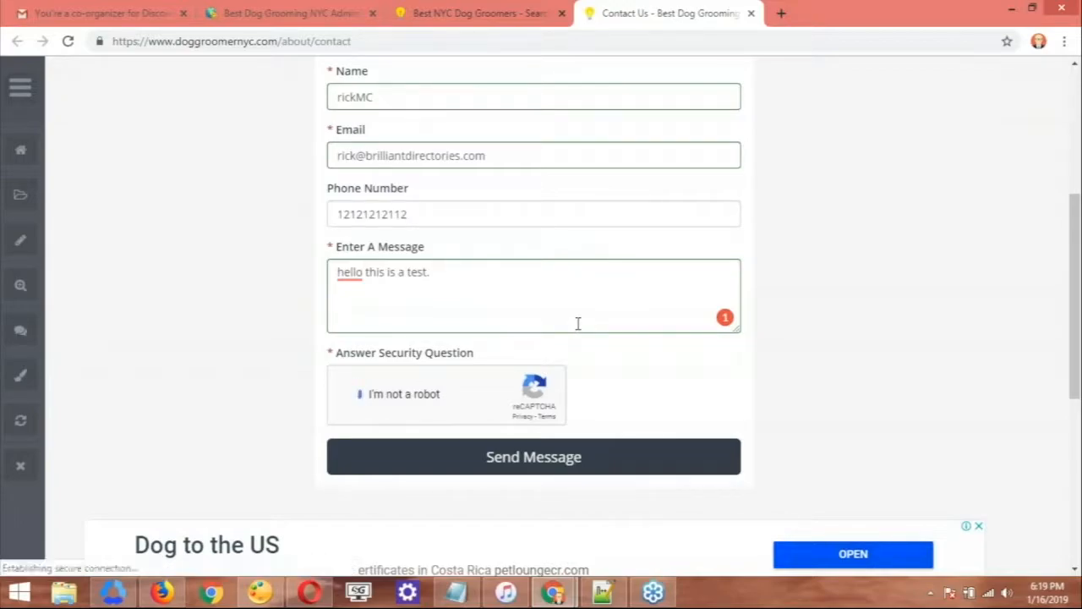
click(348, 393)
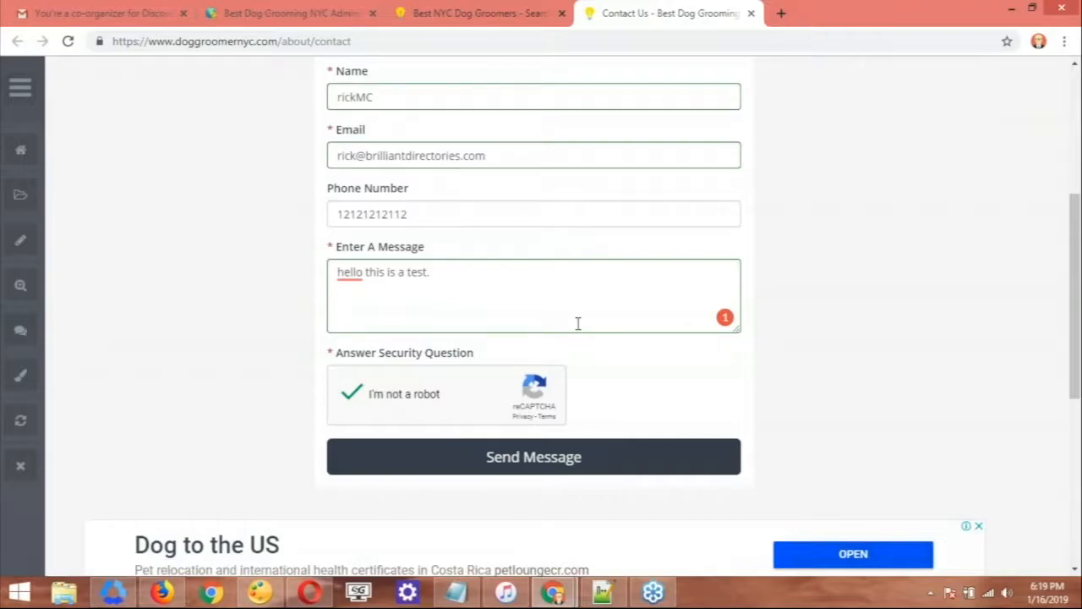
mouse_move(551, 481)
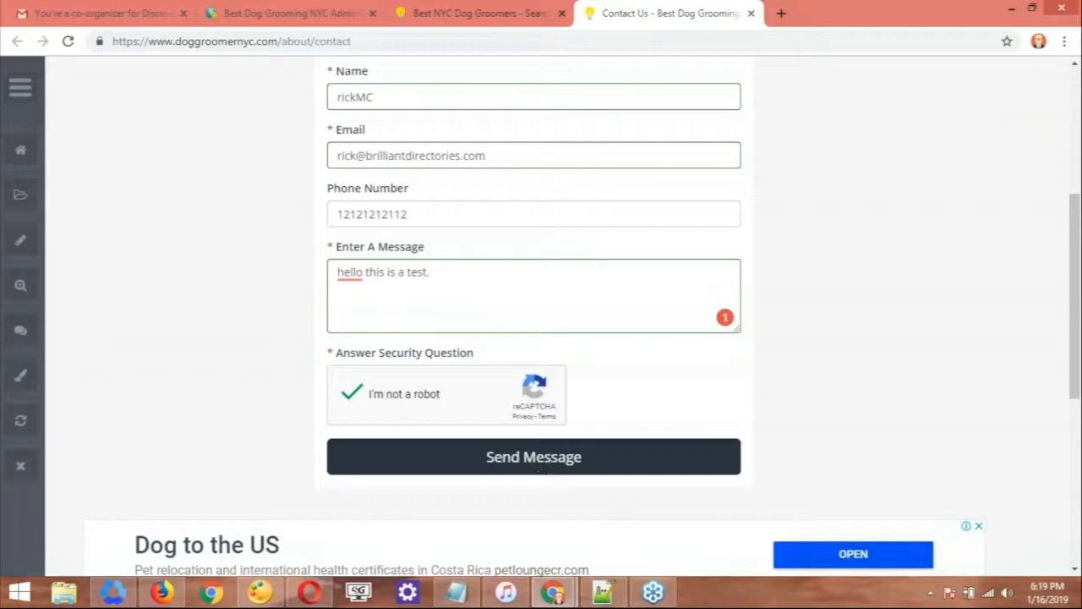
Step: Send the test contact message and view the Your Message Has Been Sent confirmation
click(534, 456)
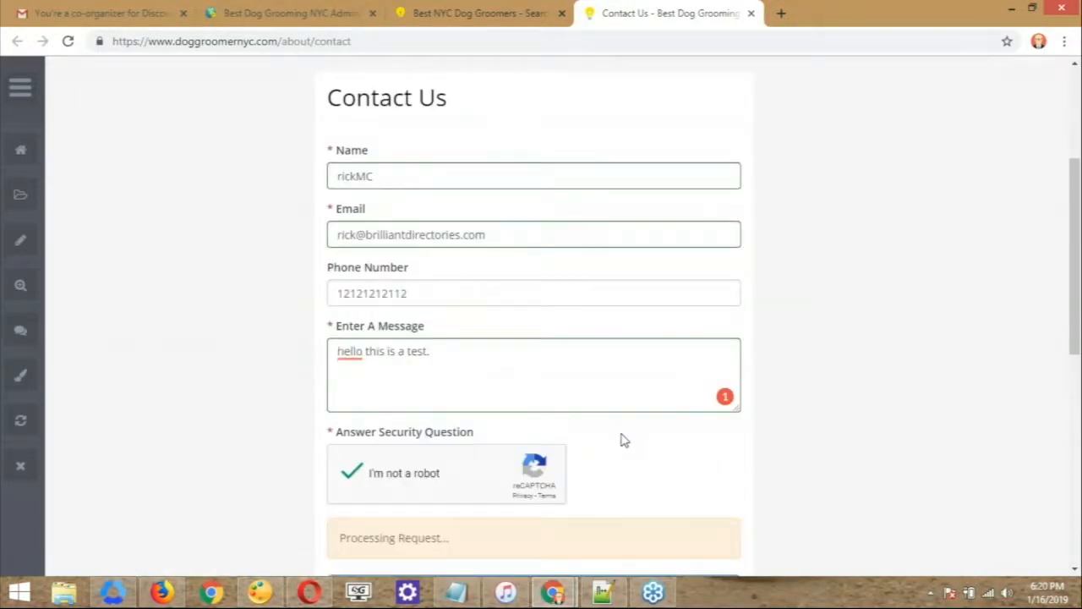
mouse_move(960, 370)
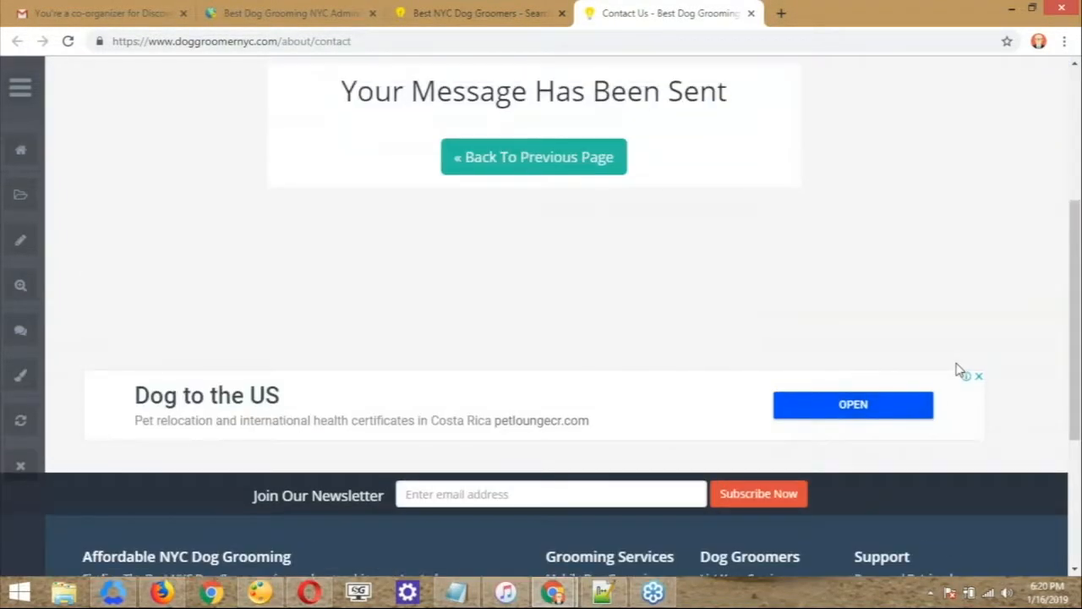
scroll(up, 3)
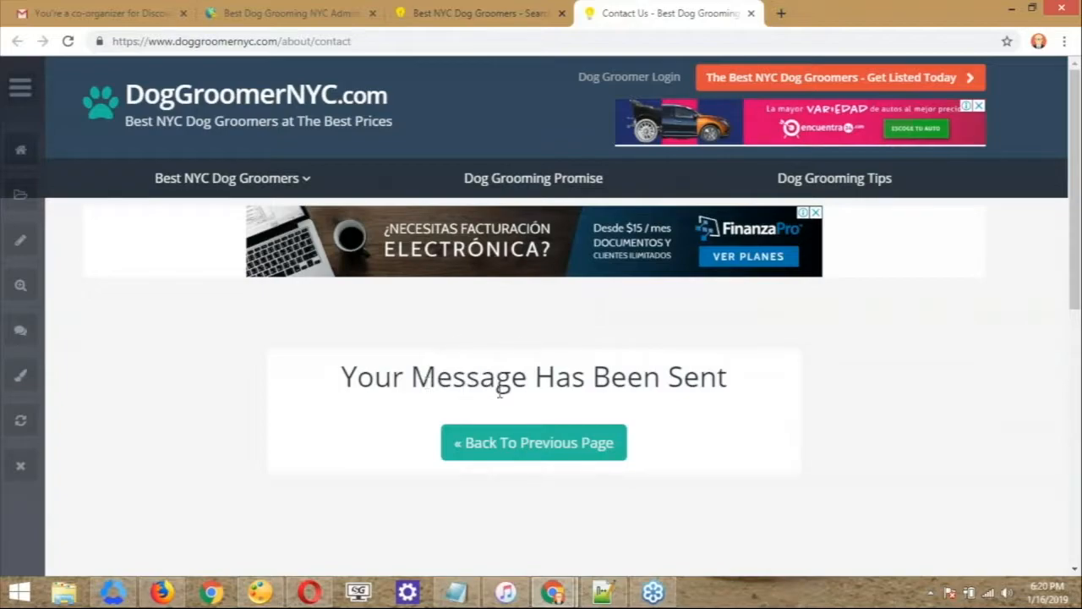
mouse_move(615, 412)
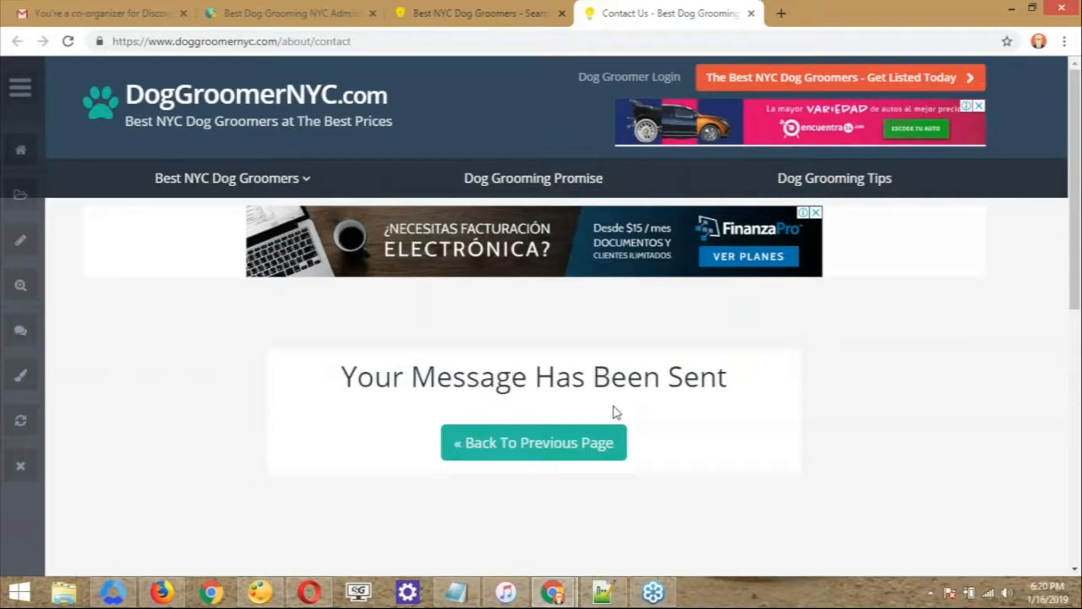
mouse_move(582, 311)
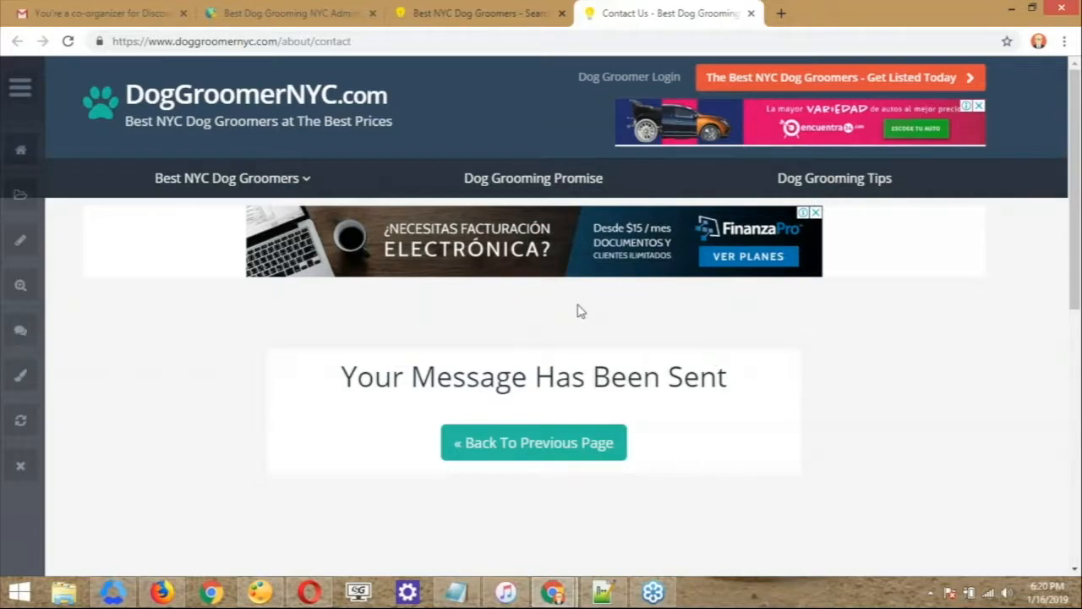
mouse_move(370, 95)
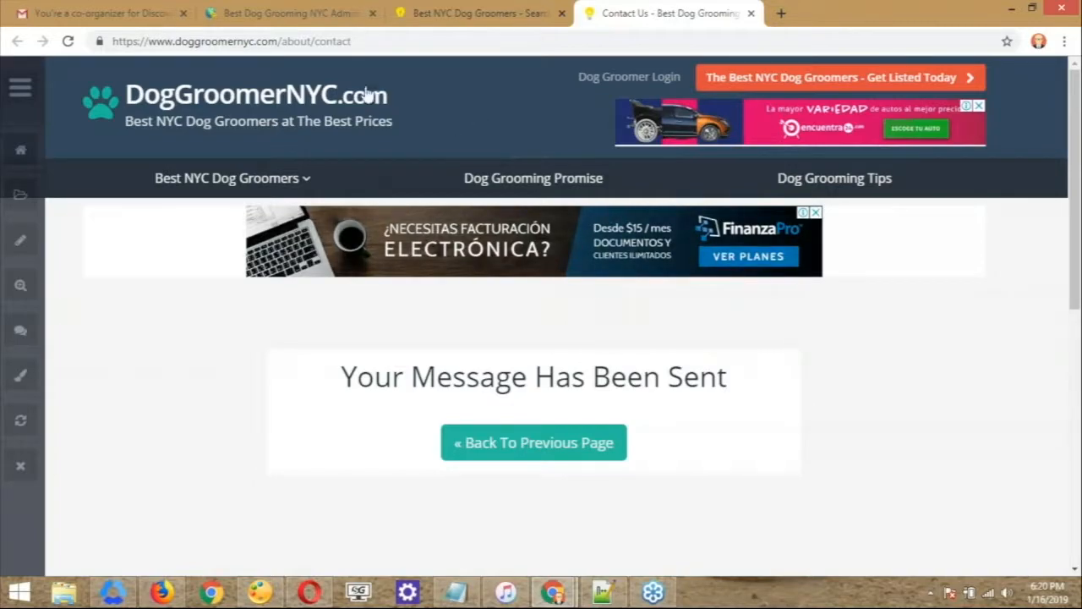
mouse_move(121, 43)
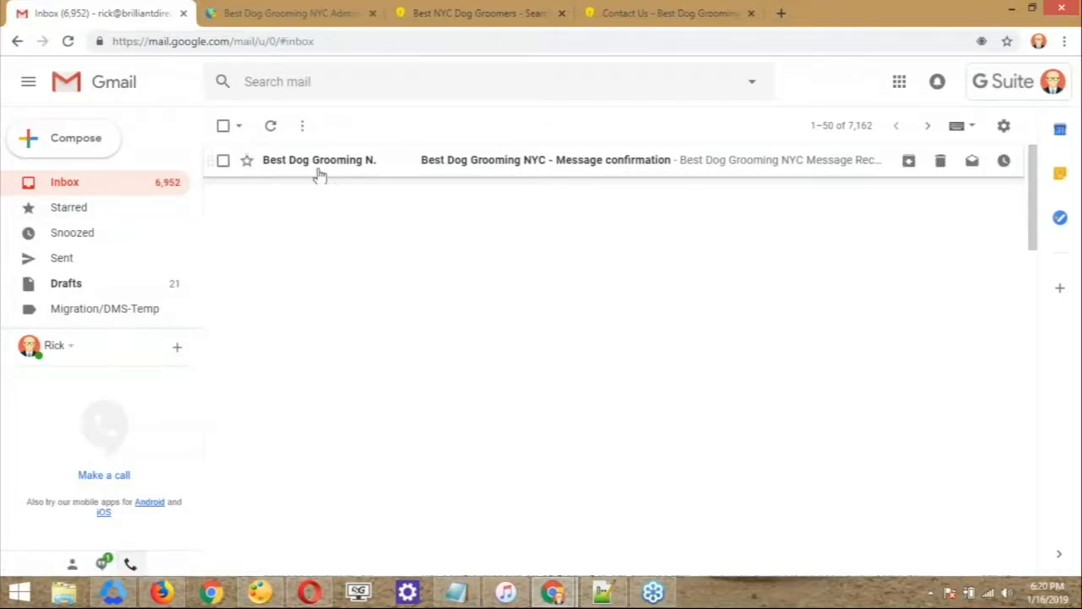
mouse_move(294, 172)
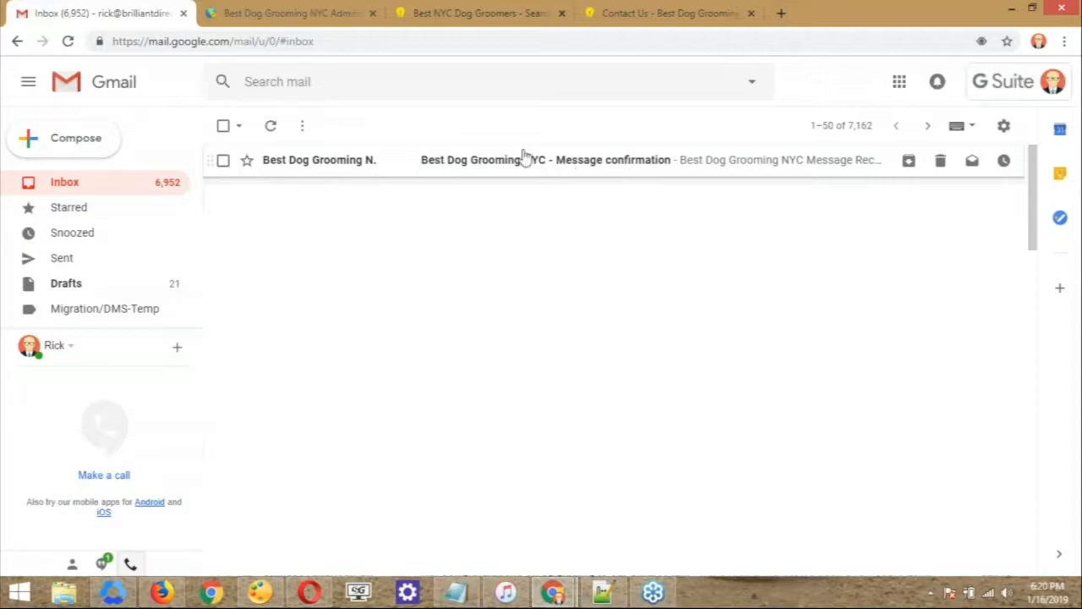
mouse_move(484, 172)
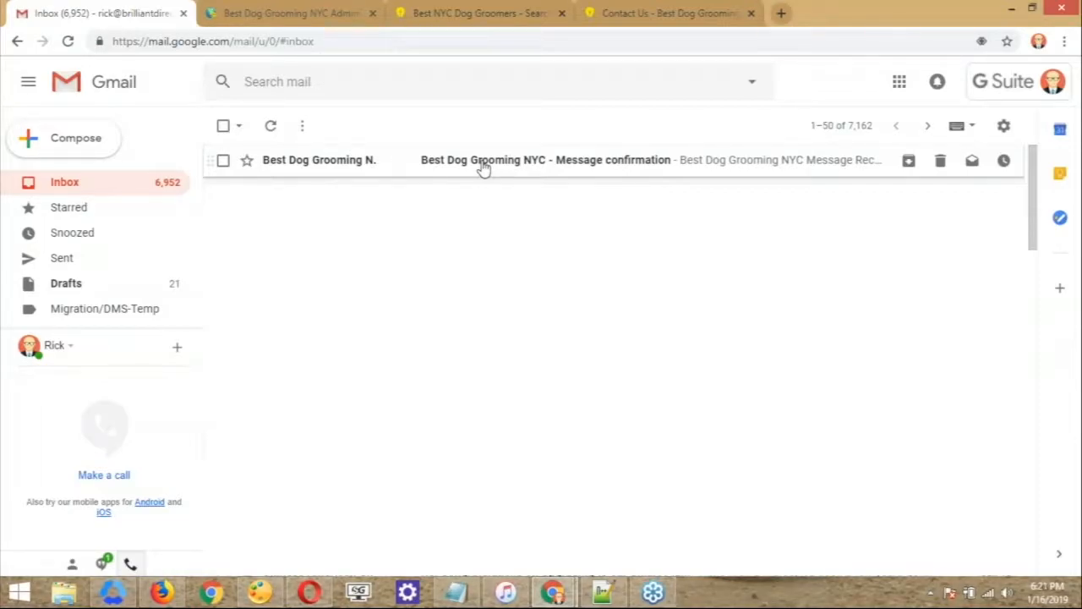
Step: Open the Message Received email and select the 'someone from our team will contact you soon' sentence to copy
click(486, 159)
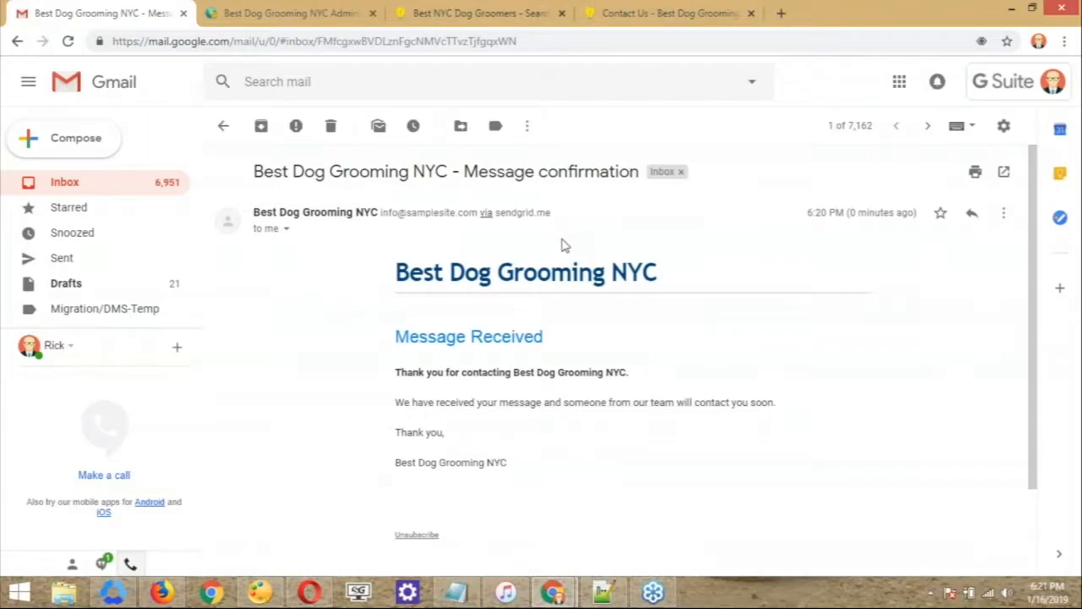
mouse_move(642, 320)
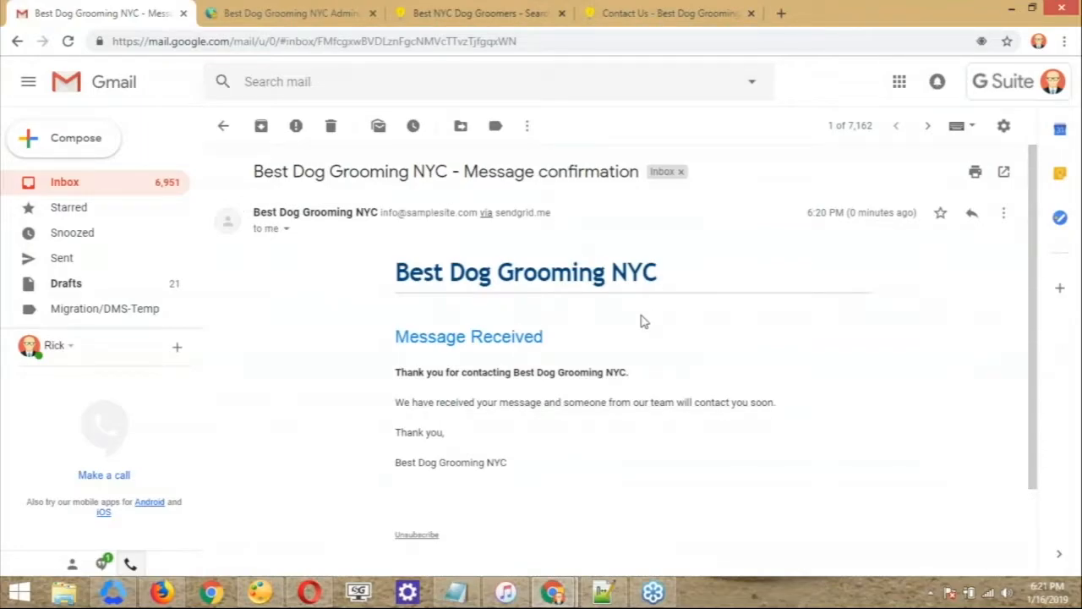
scroll(down, 3)
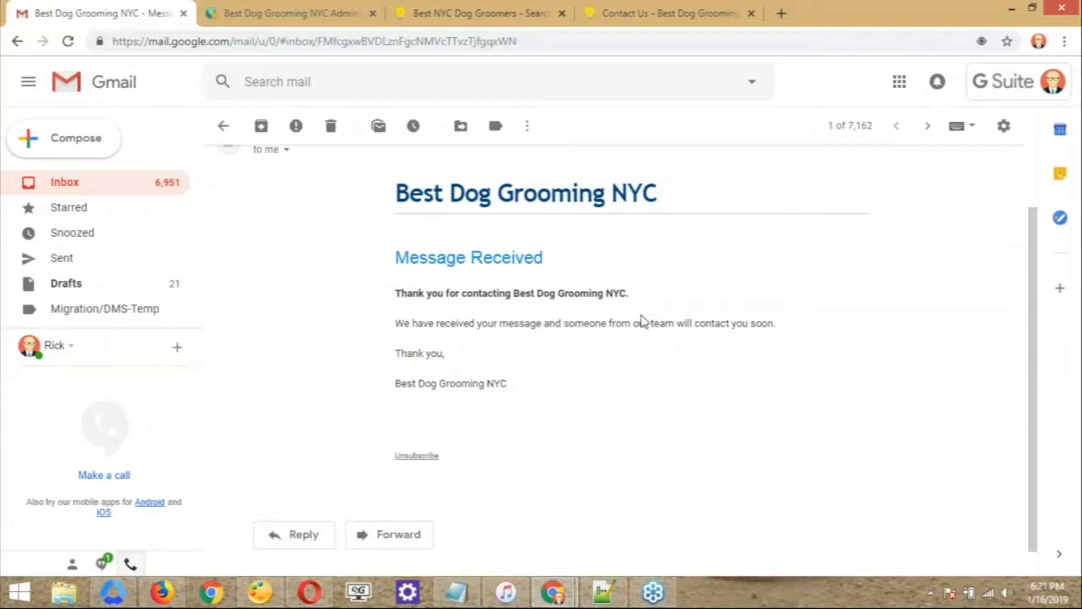
mouse_move(720, 284)
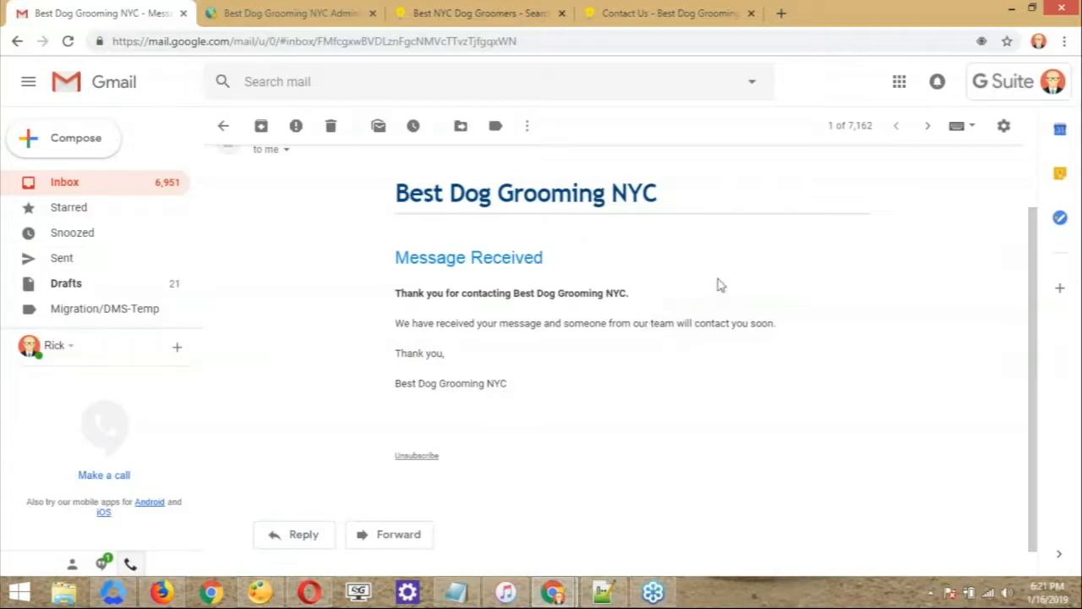
drag(727, 321, 774, 321)
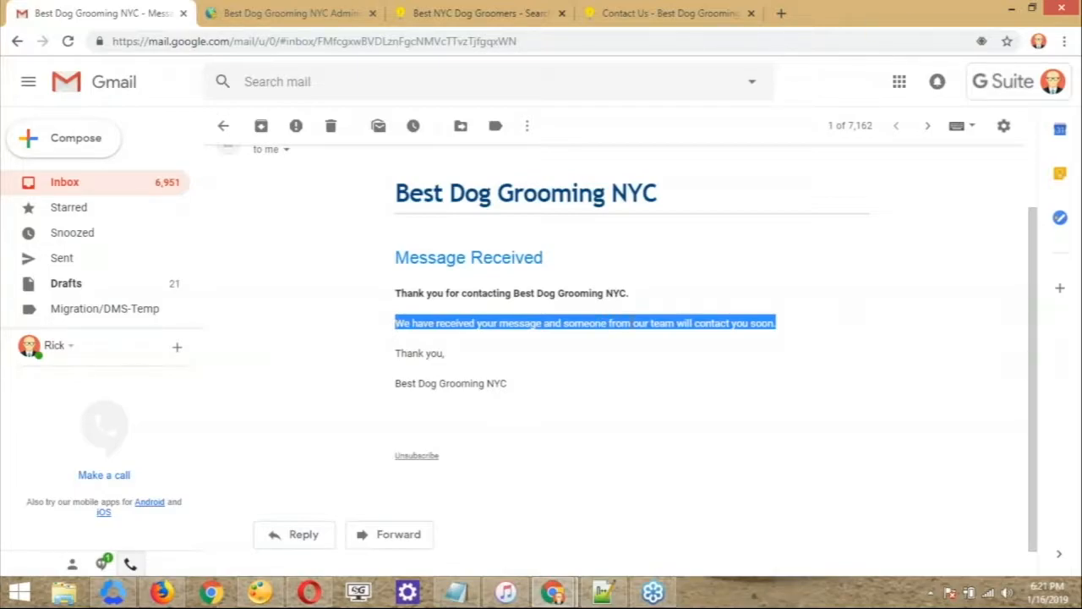
mouse_move(602, 340)
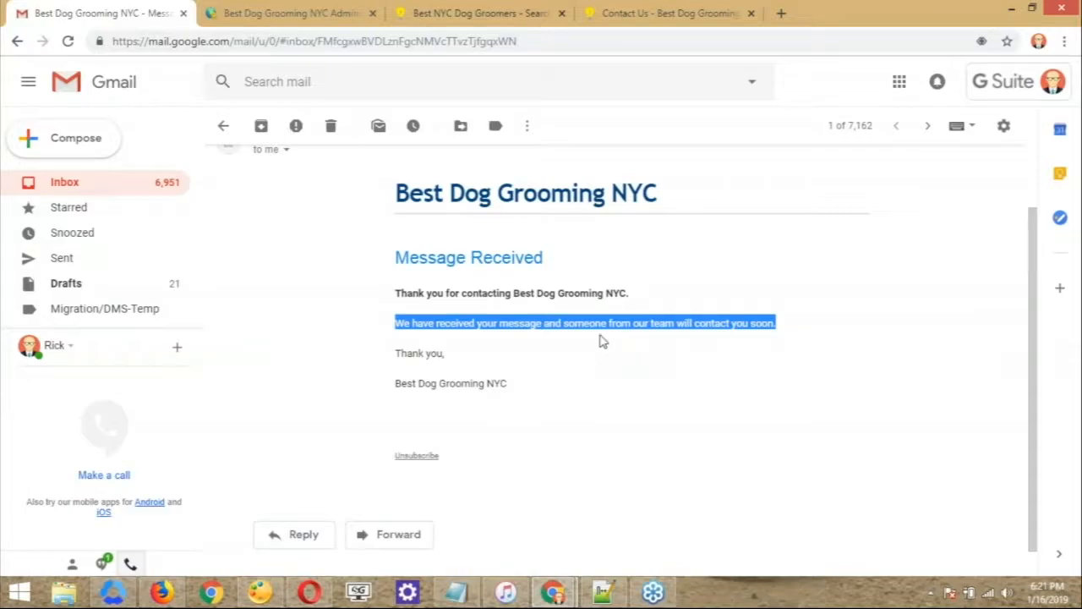
mouse_move(705, 336)
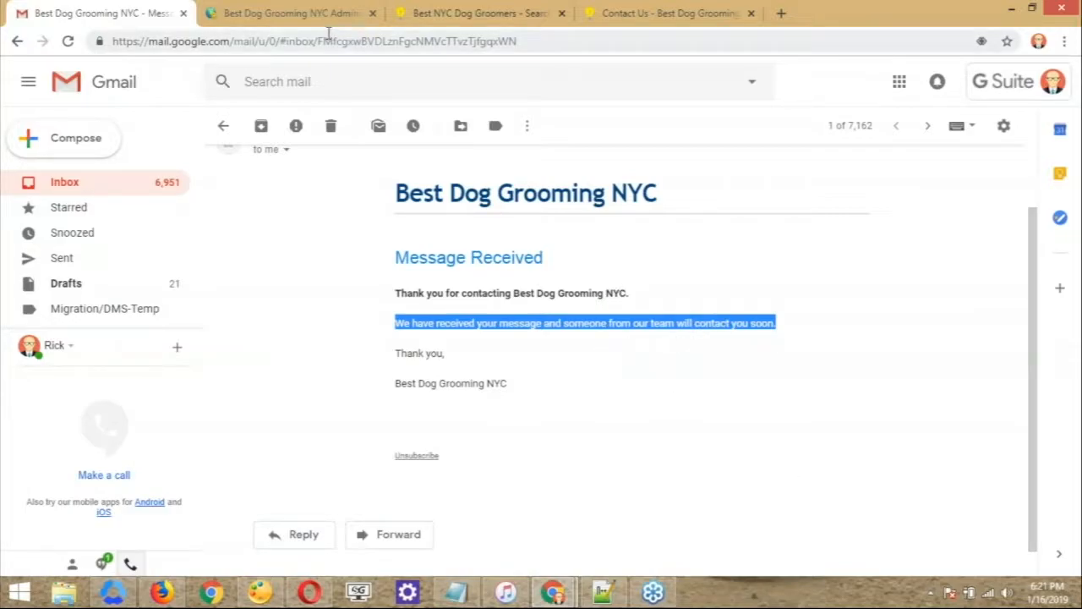
Step: Bring up the Email Templates list in the directory admin
click(288, 14)
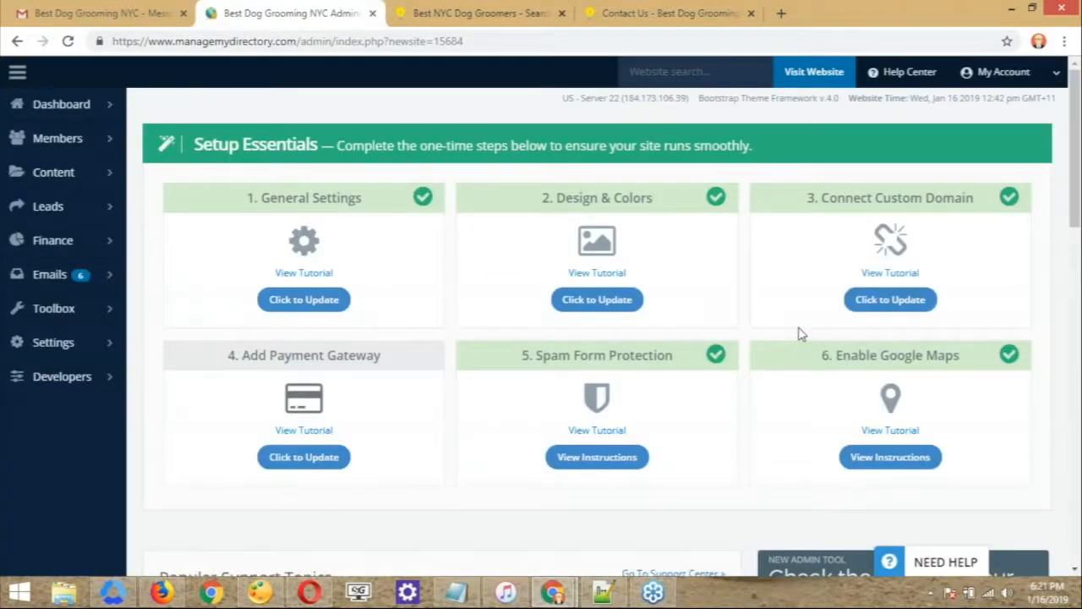
mouse_move(152, 253)
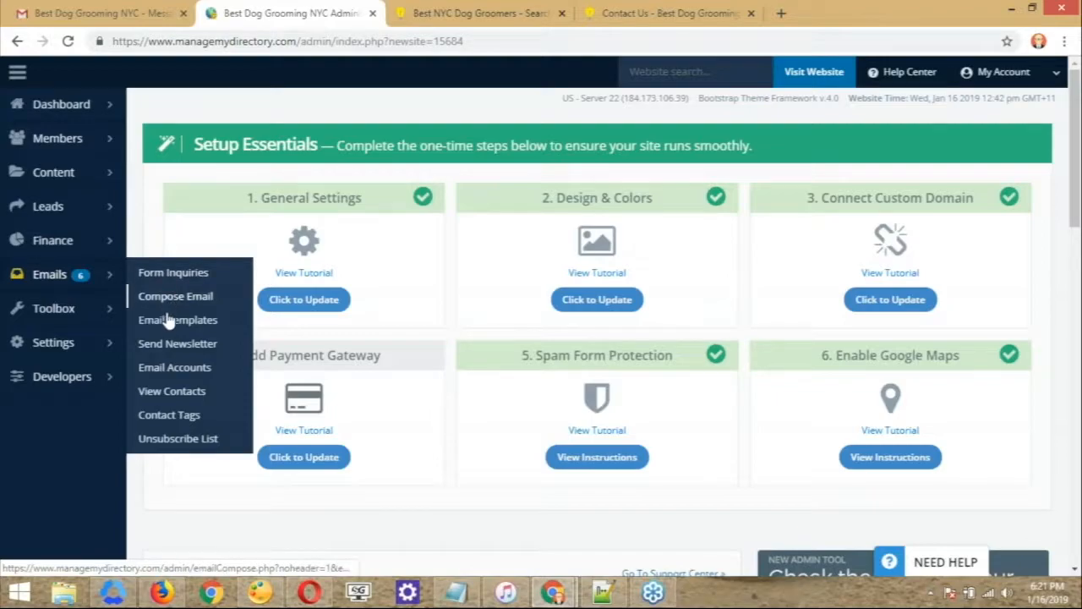
mouse_move(178, 324)
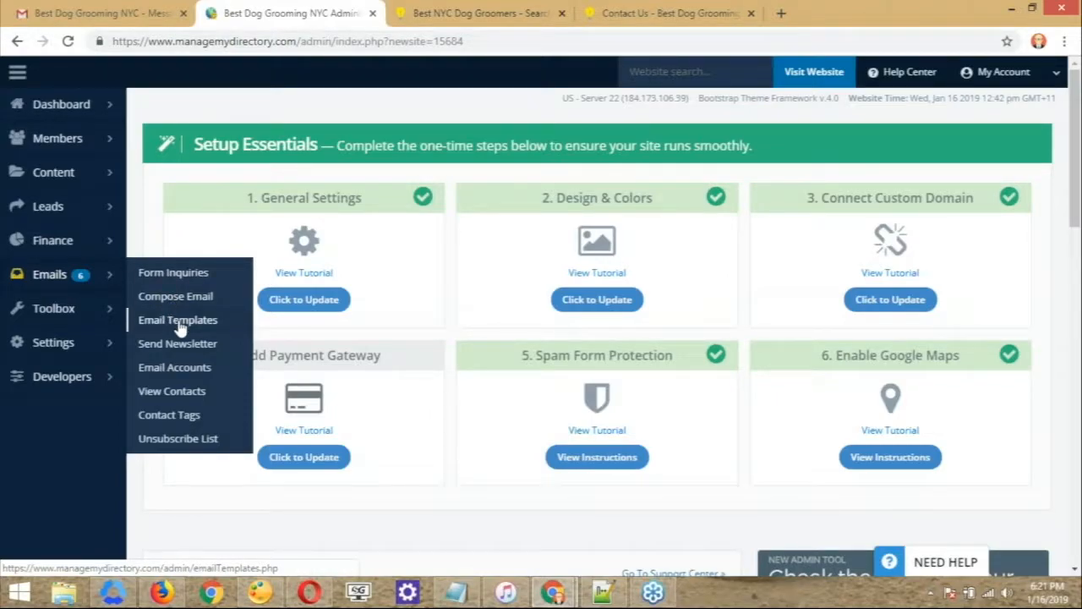
click(177, 319)
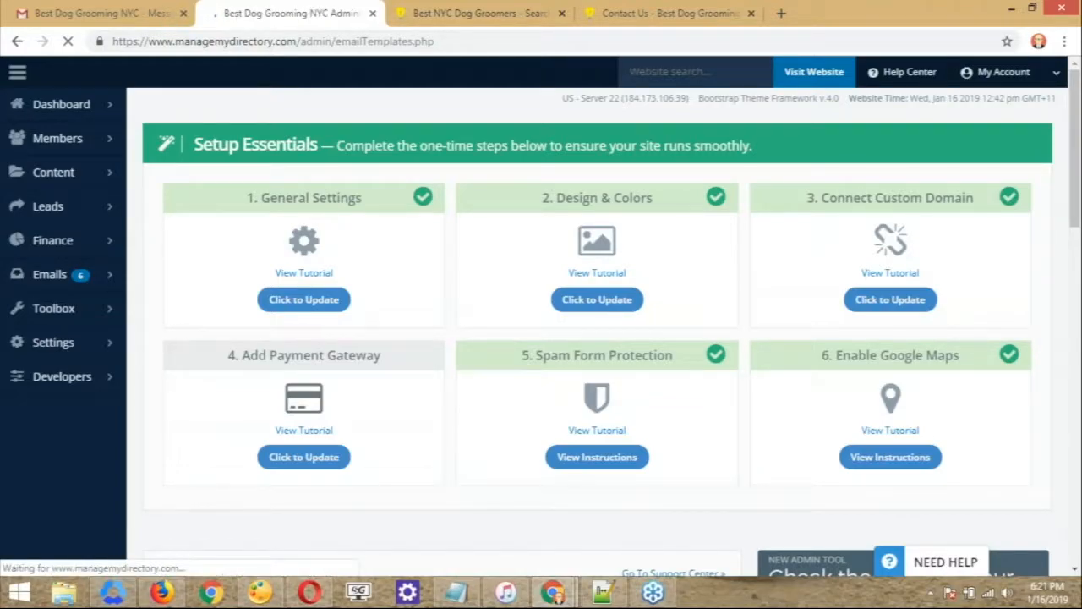
click(49, 274)
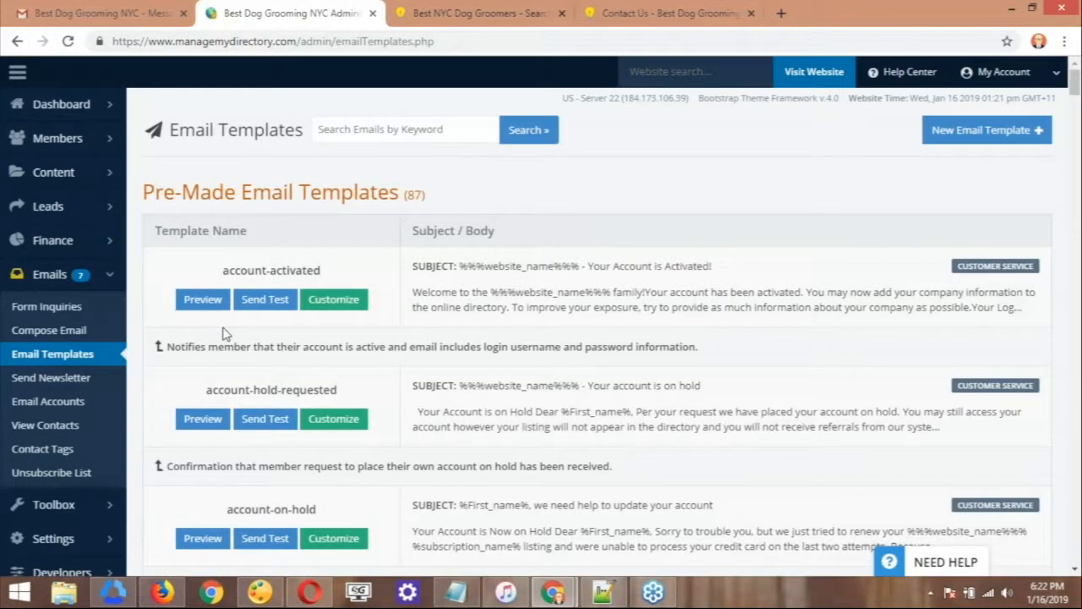
mouse_move(365, 137)
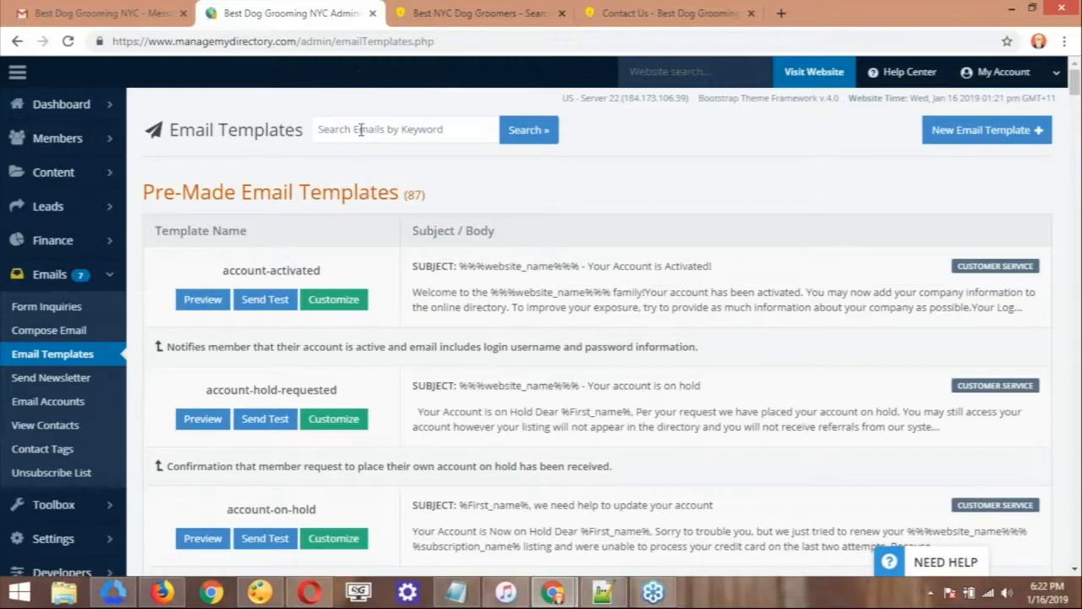
Step: Search the templates for '...from our team will contact you soon.' to isolate the contact-us template
click(404, 128)
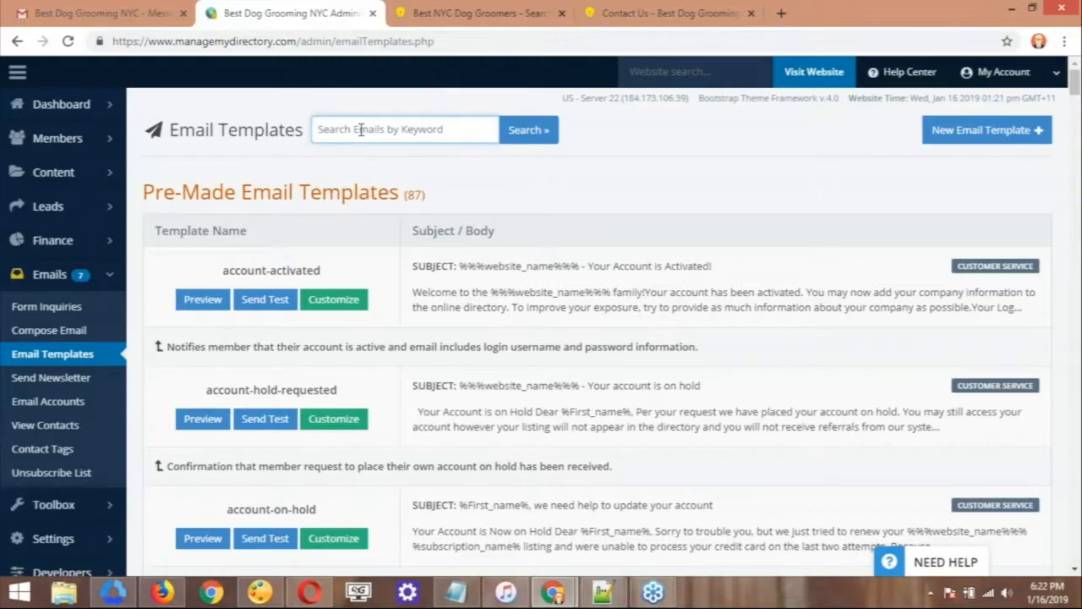
text(rom our team will contact you soon.)
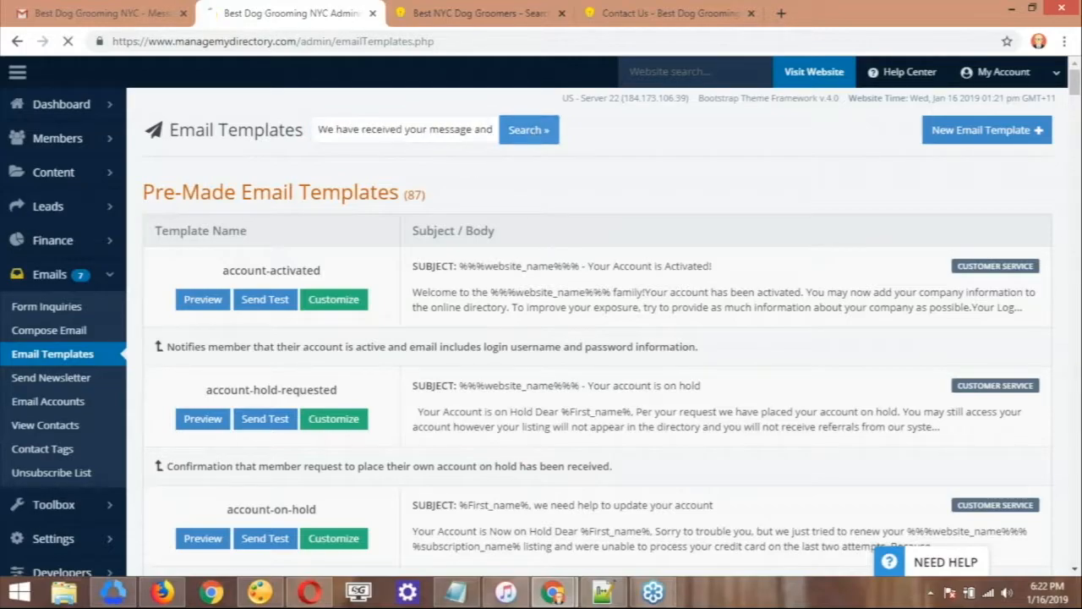
click(528, 128)
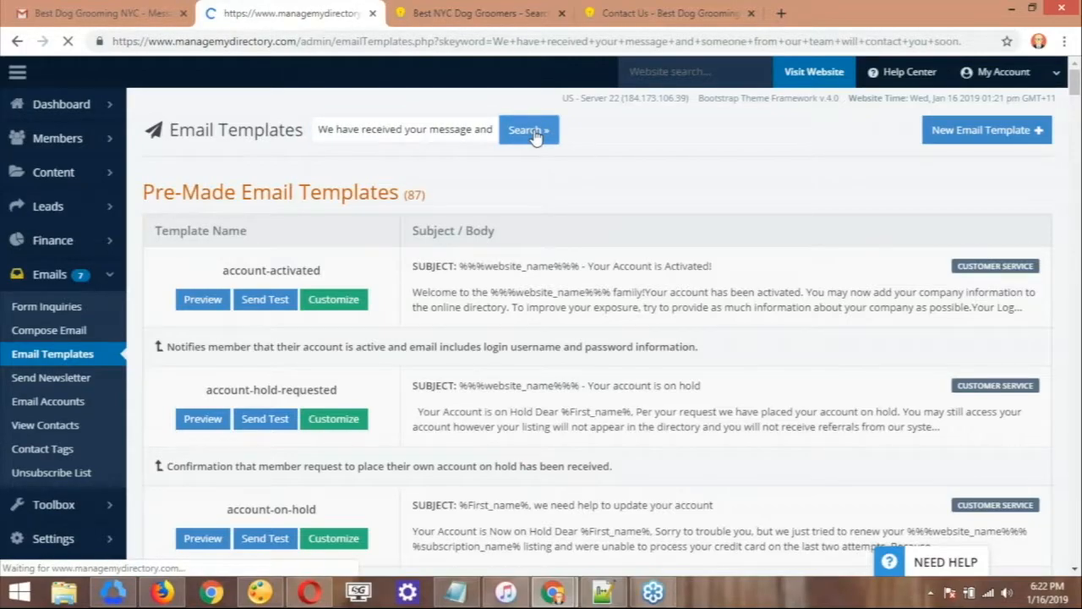
click(527, 128)
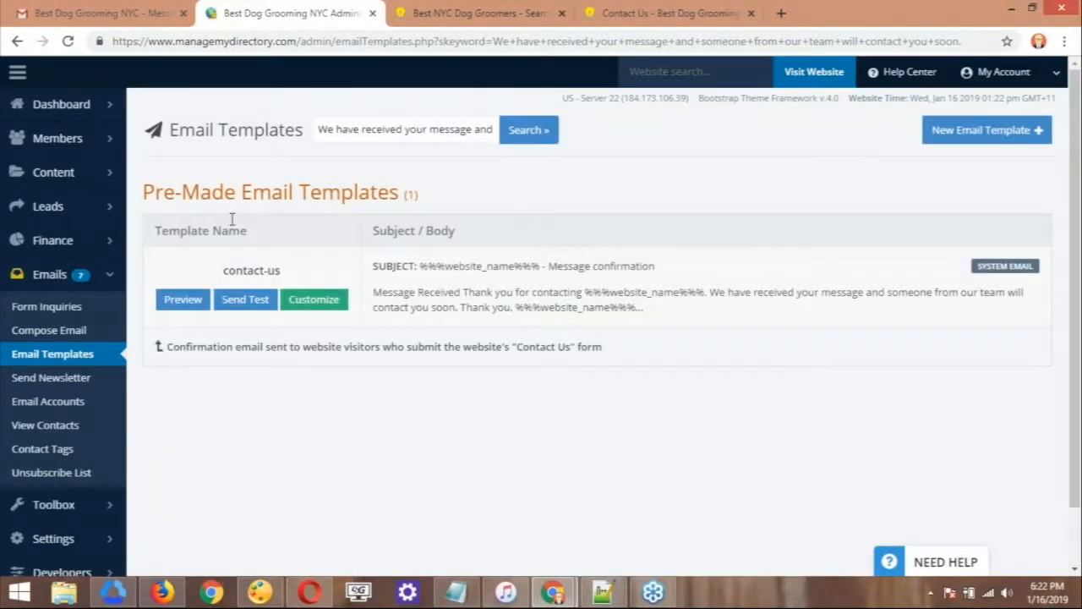
mouse_move(335, 334)
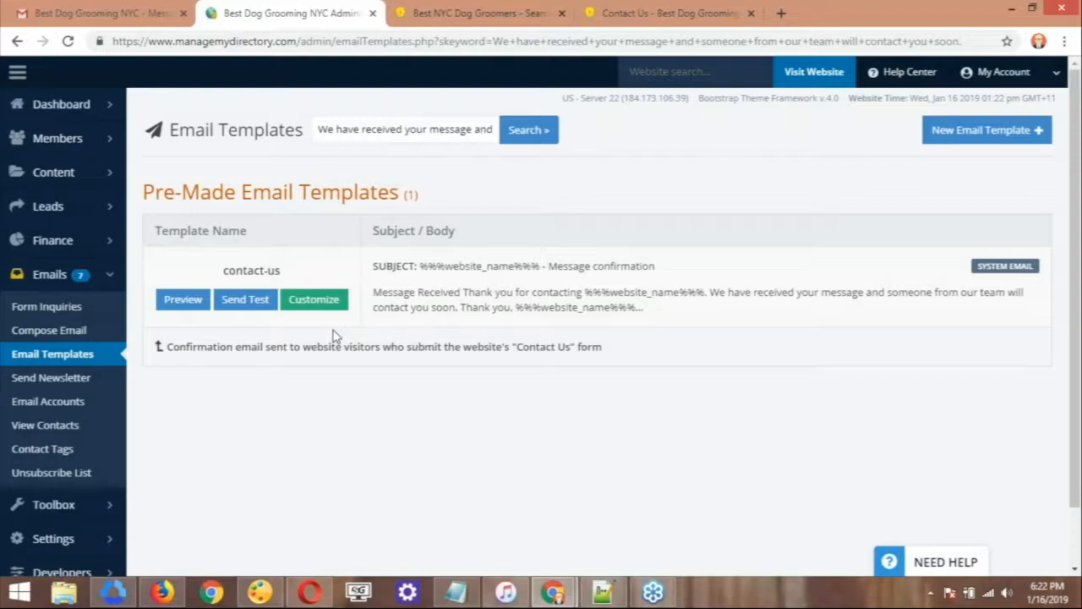
mouse_move(514, 311)
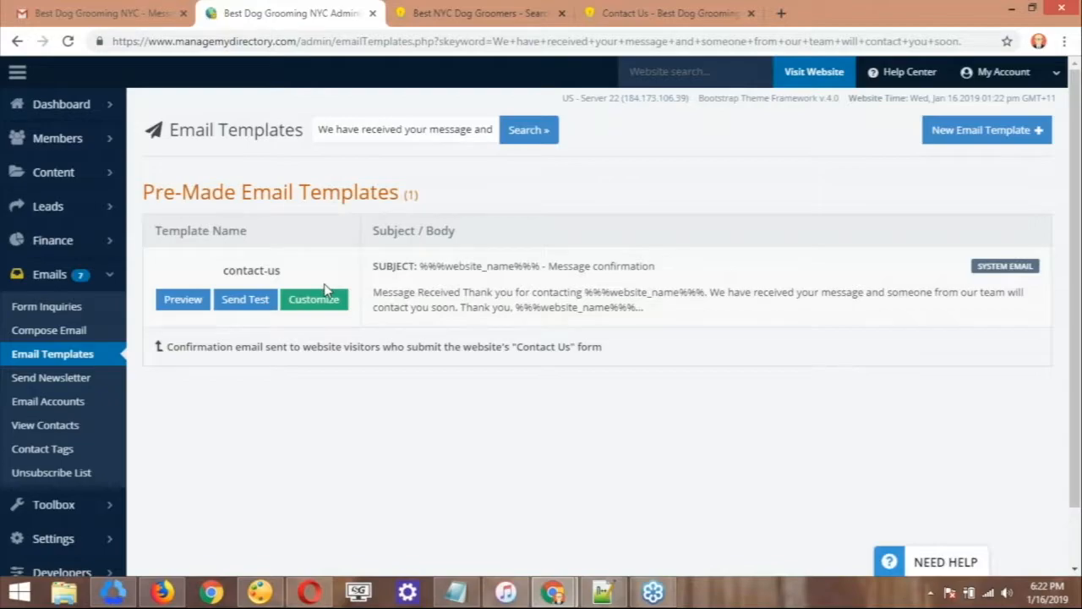
mouse_move(324, 304)
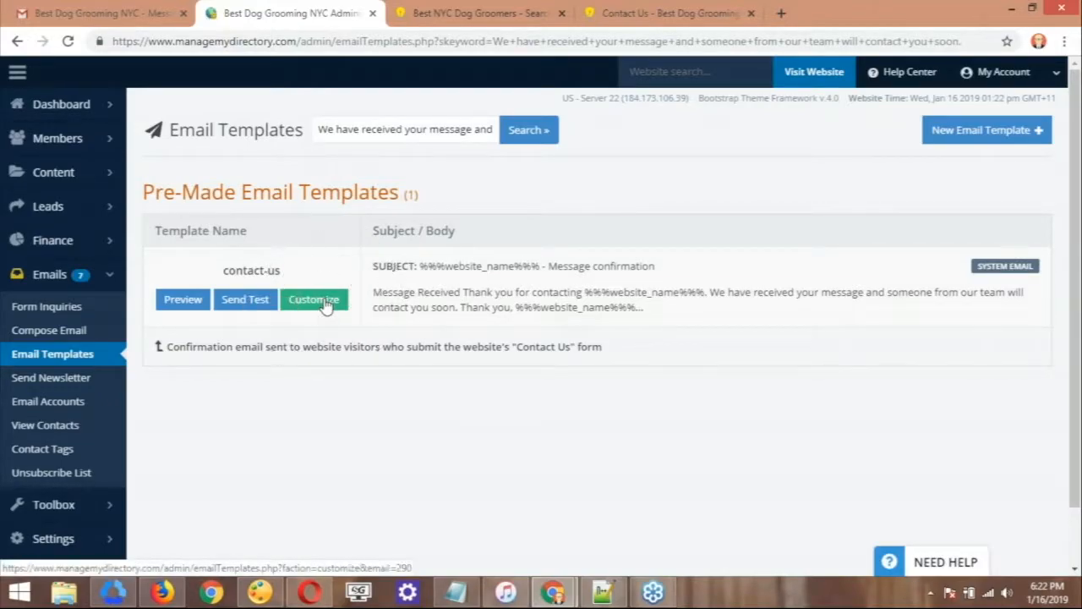
click(314, 299)
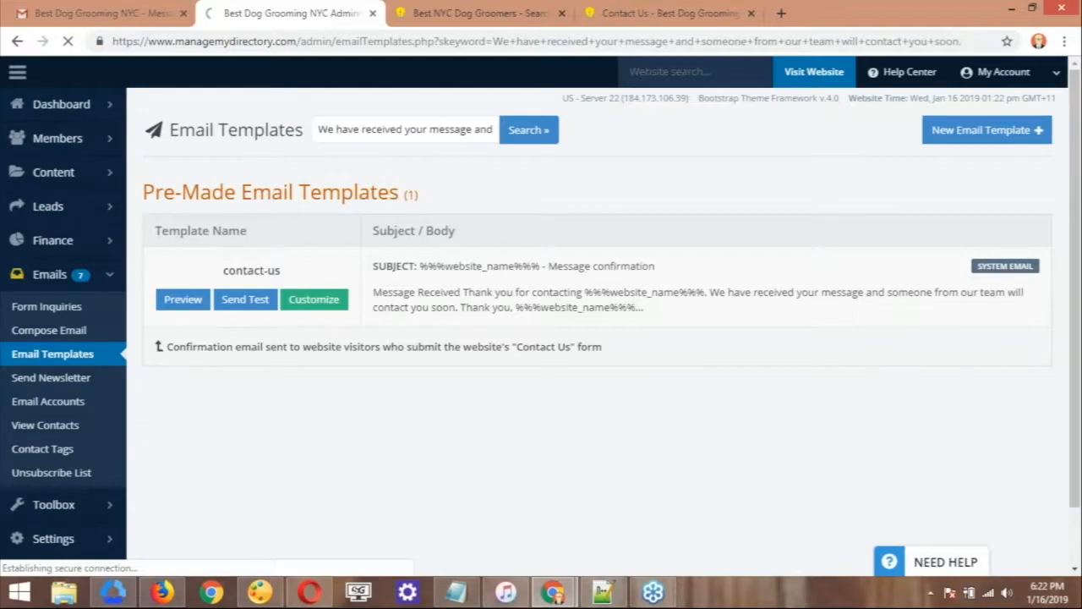
Step: Customize the contact-us template to view its Message Received body, then return to the live site
click(314, 299)
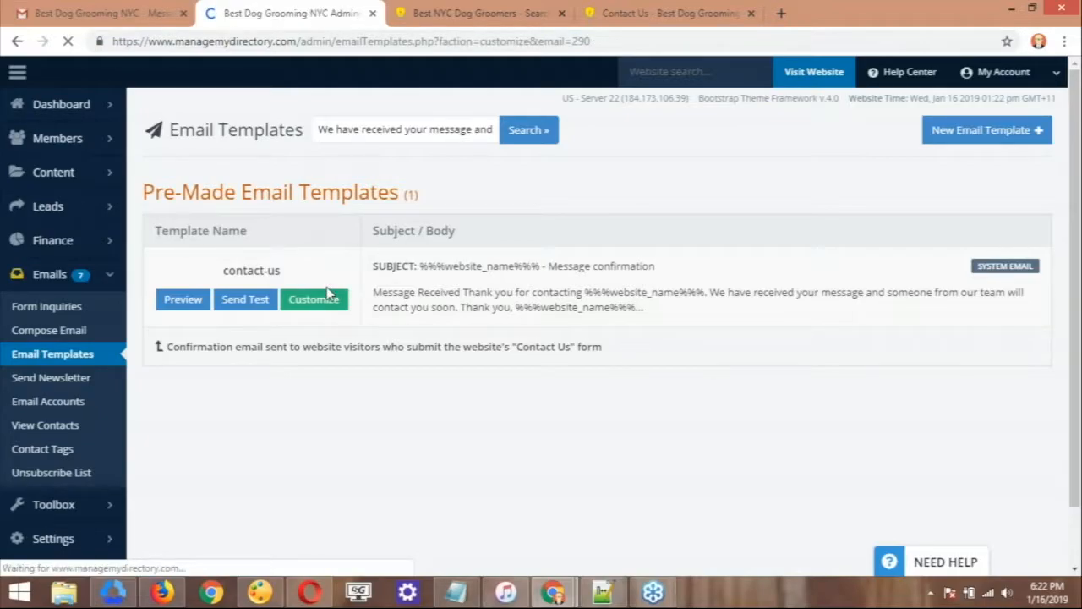
click(314, 297)
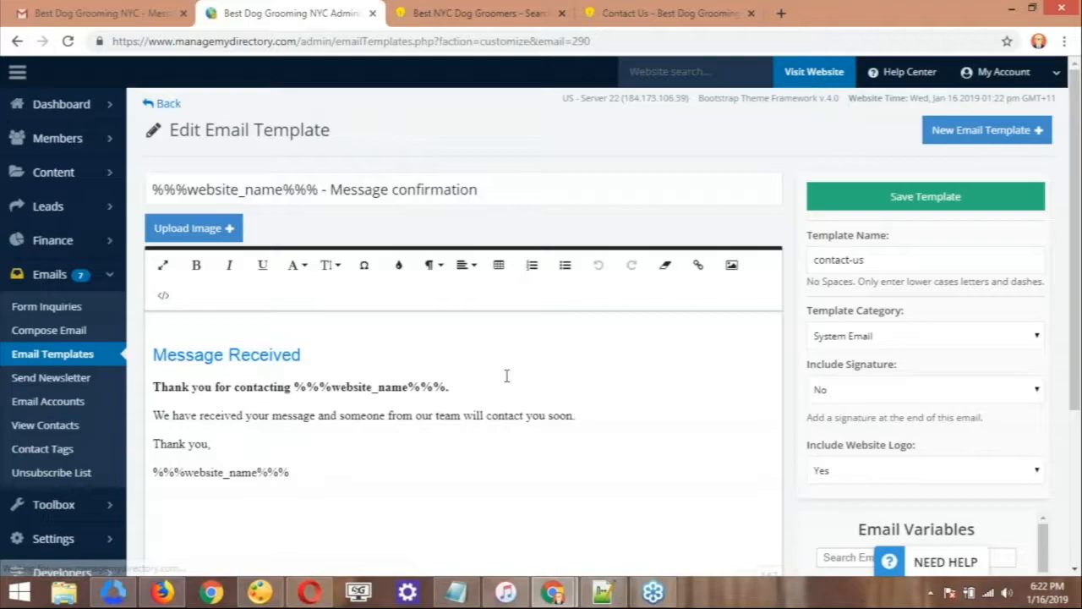
scroll(down, 3)
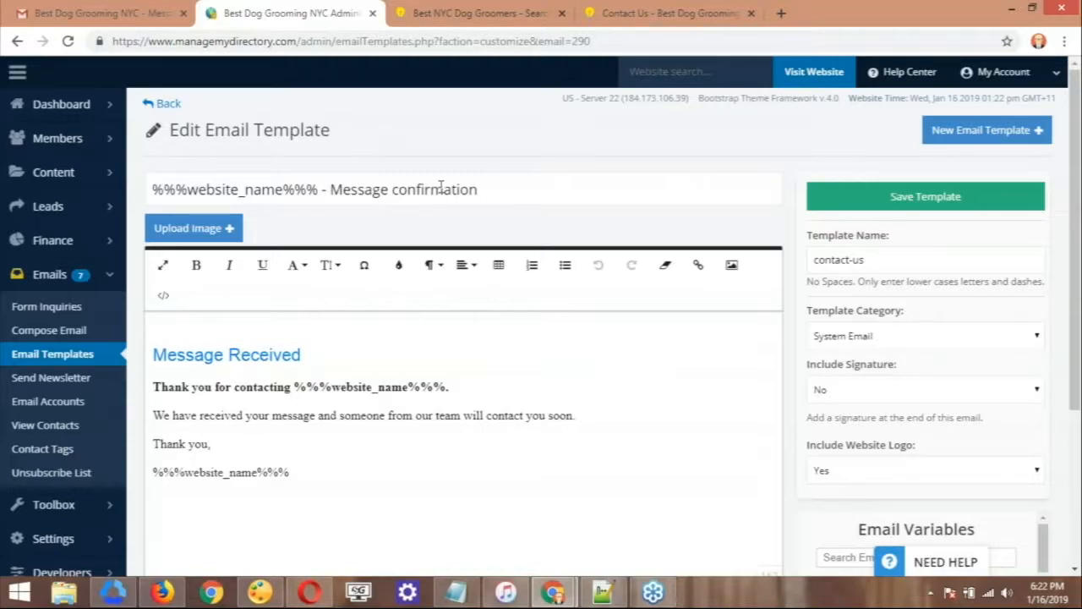
mouse_move(440, 189)
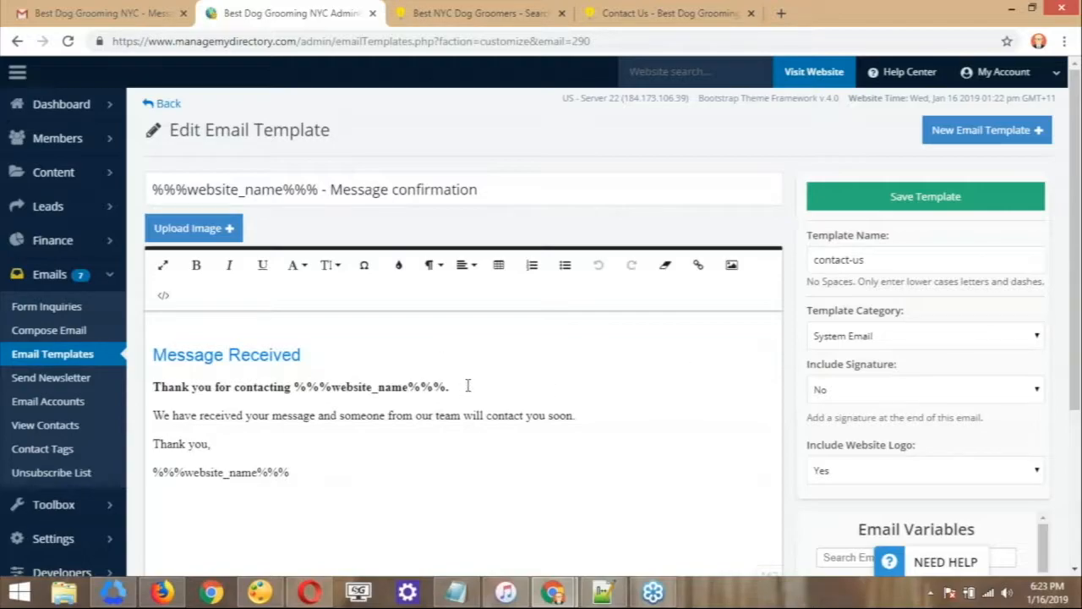
mouse_move(503, 365)
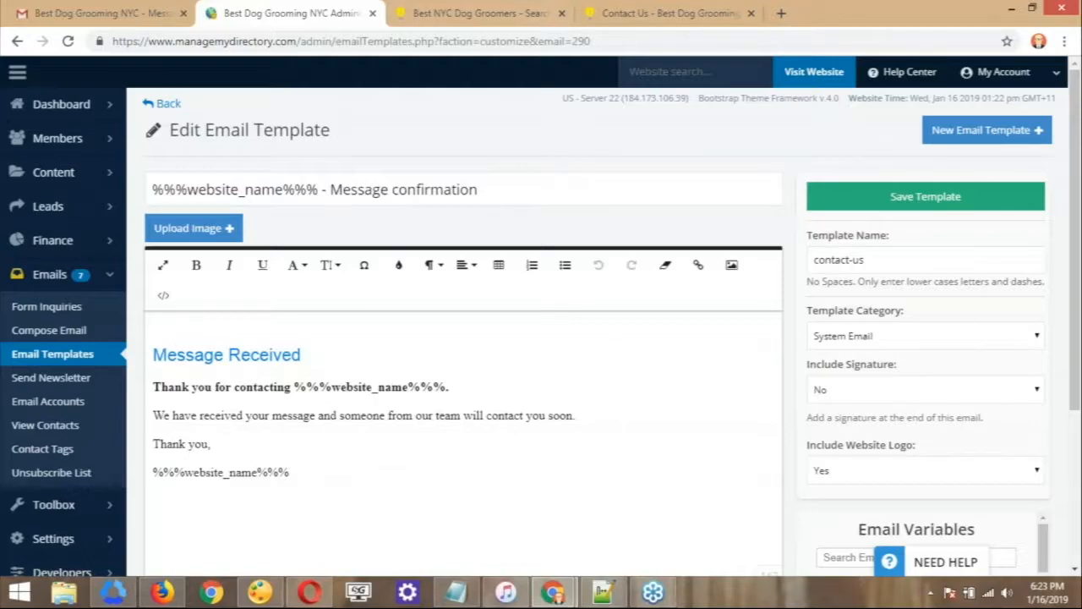
click(486, 14)
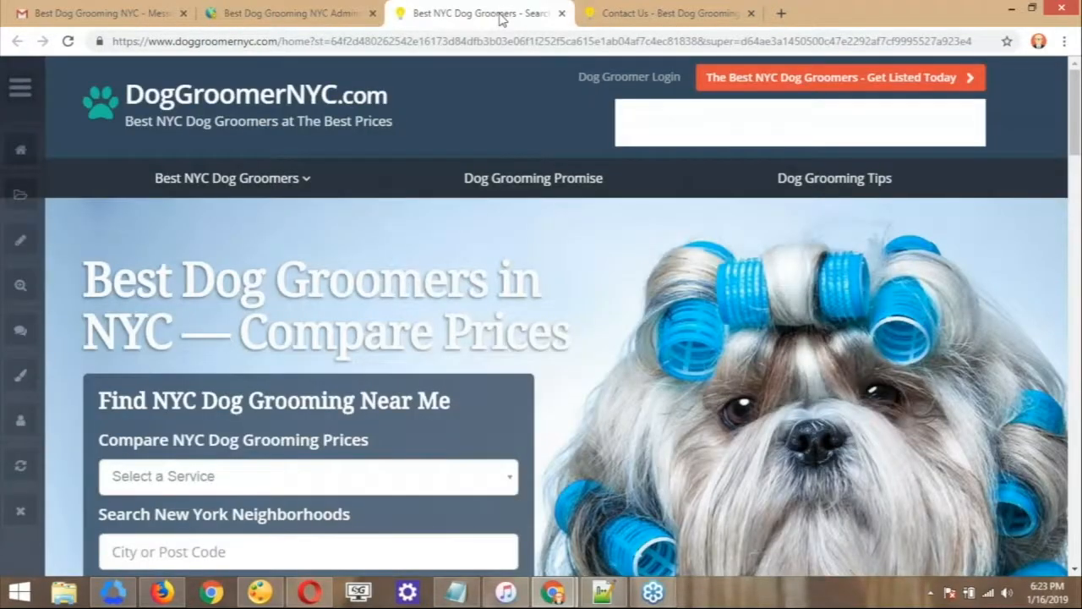
mouse_move(534, 186)
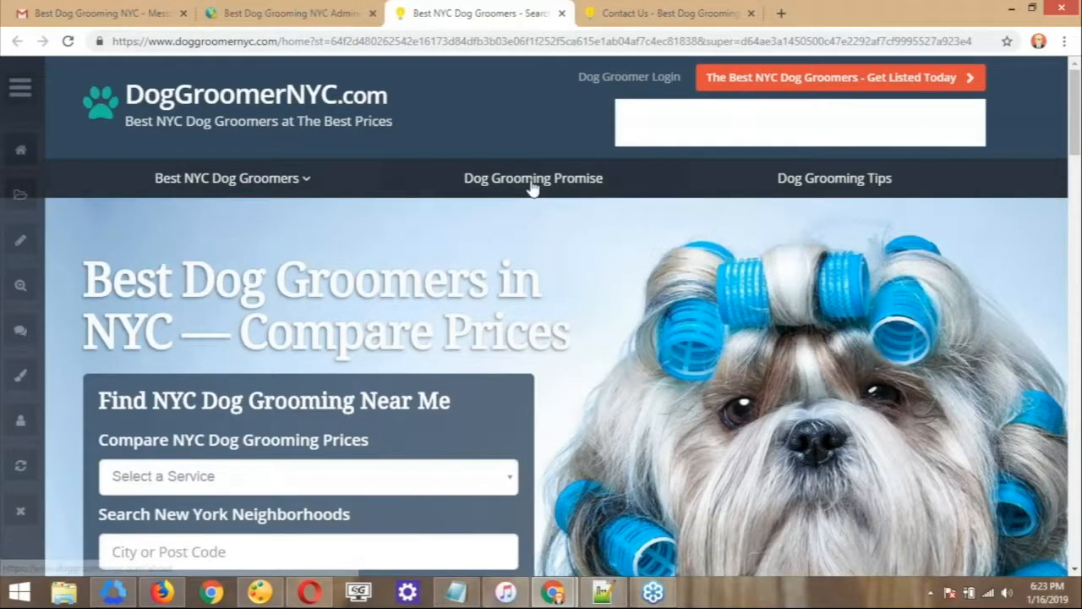
mouse_move(598, 311)
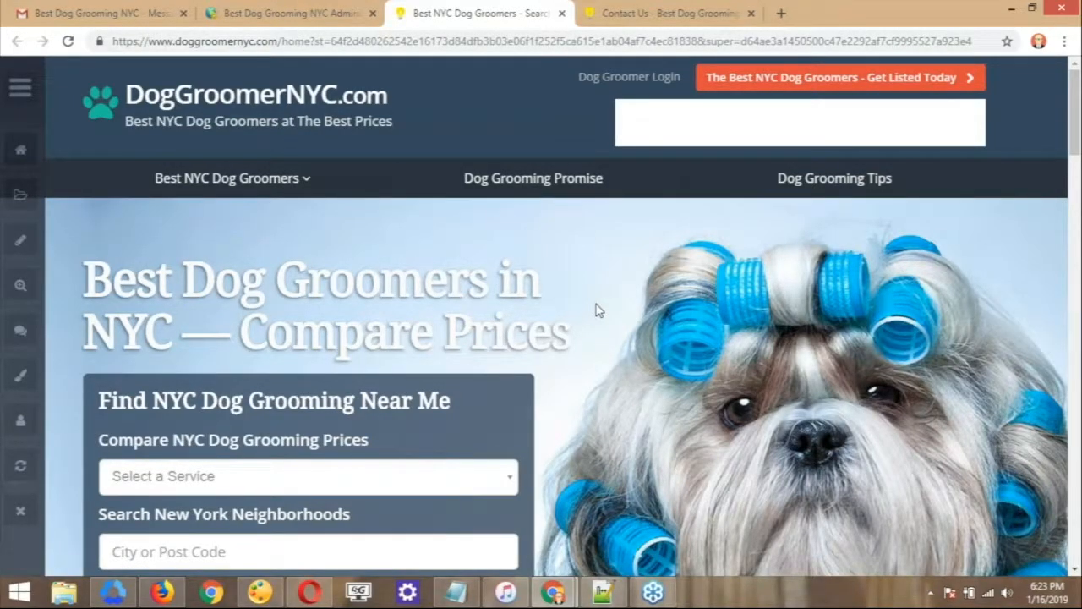
Step: Subscribe a brilliantdirectories test address to the site newsletter and confirm joining
scroll(down, 3)
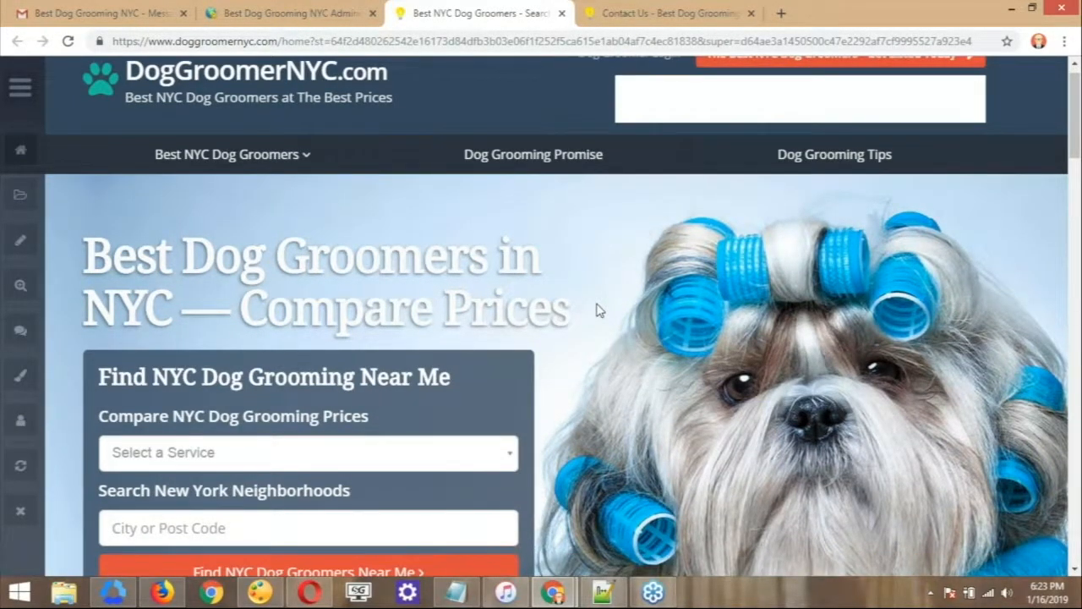
scroll(down, 3)
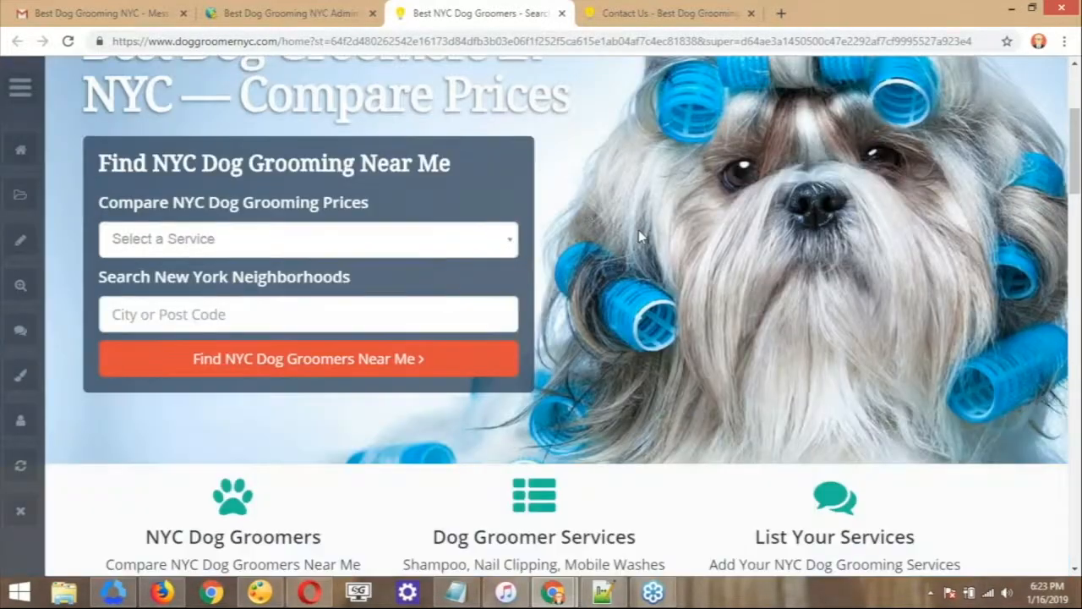
scroll(down, 3)
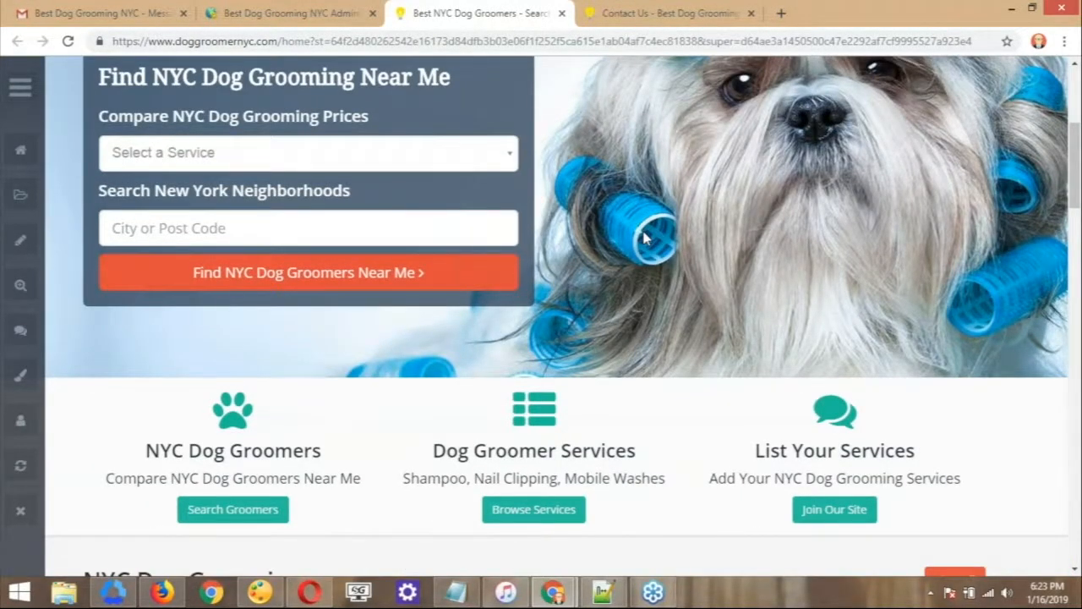
scroll(down, 3)
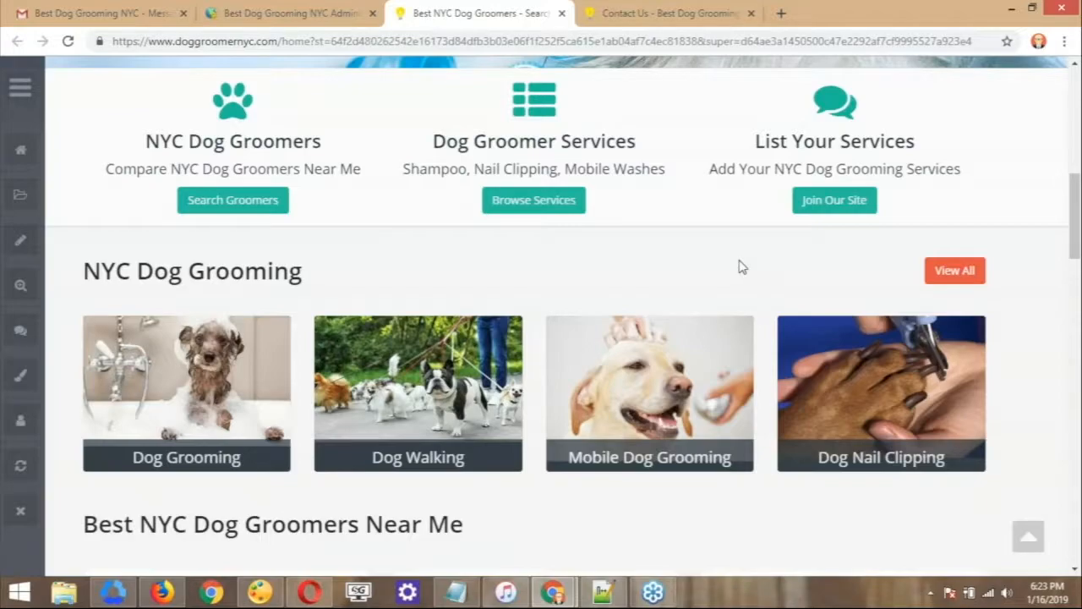
scroll(down, 3)
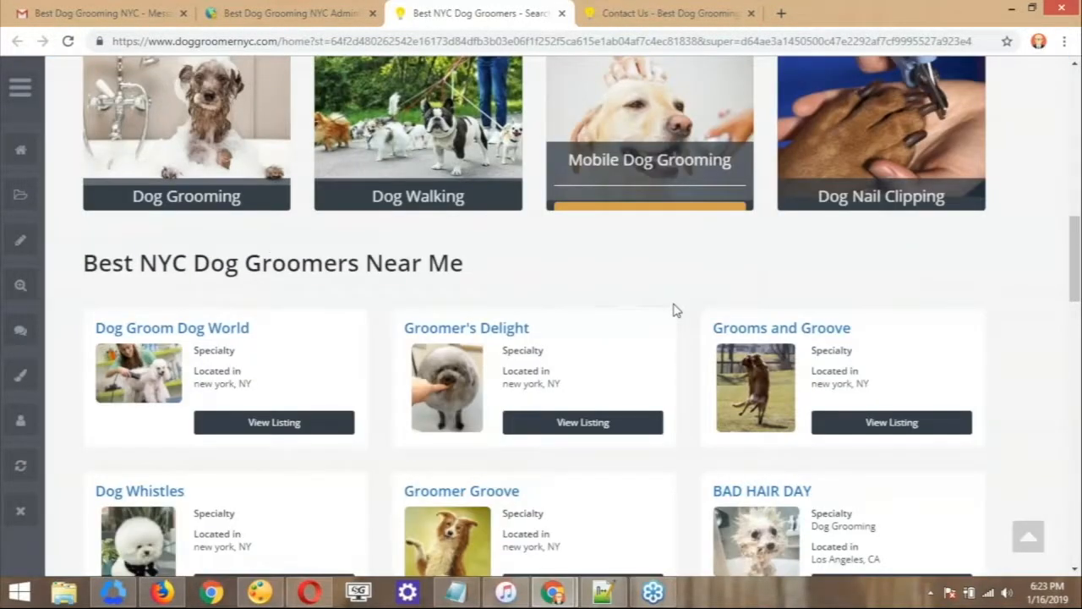
scroll(down, 3)
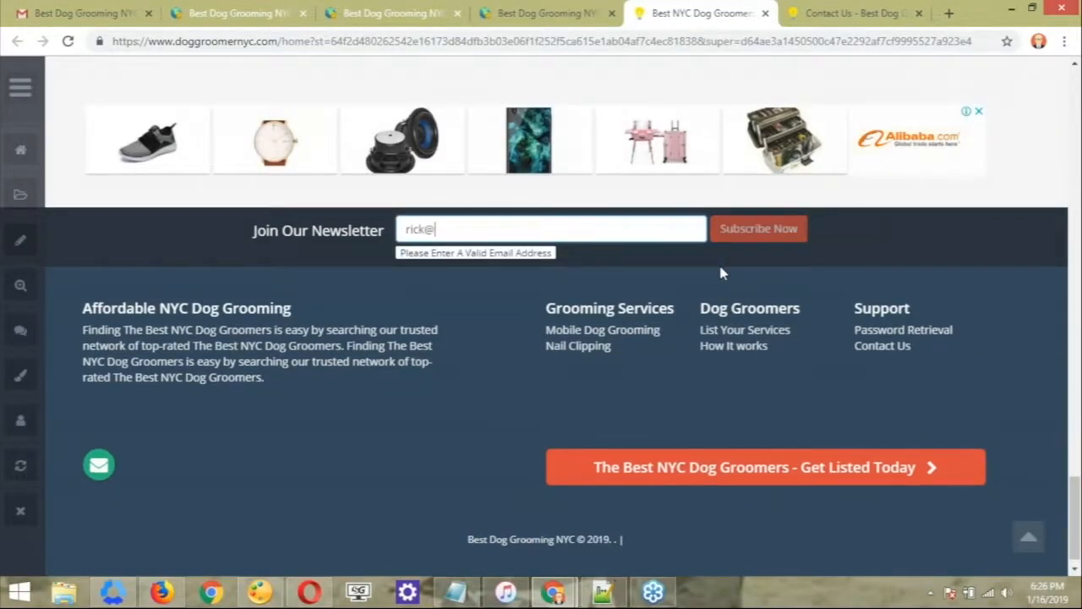
text(brilliantdirectories.com)
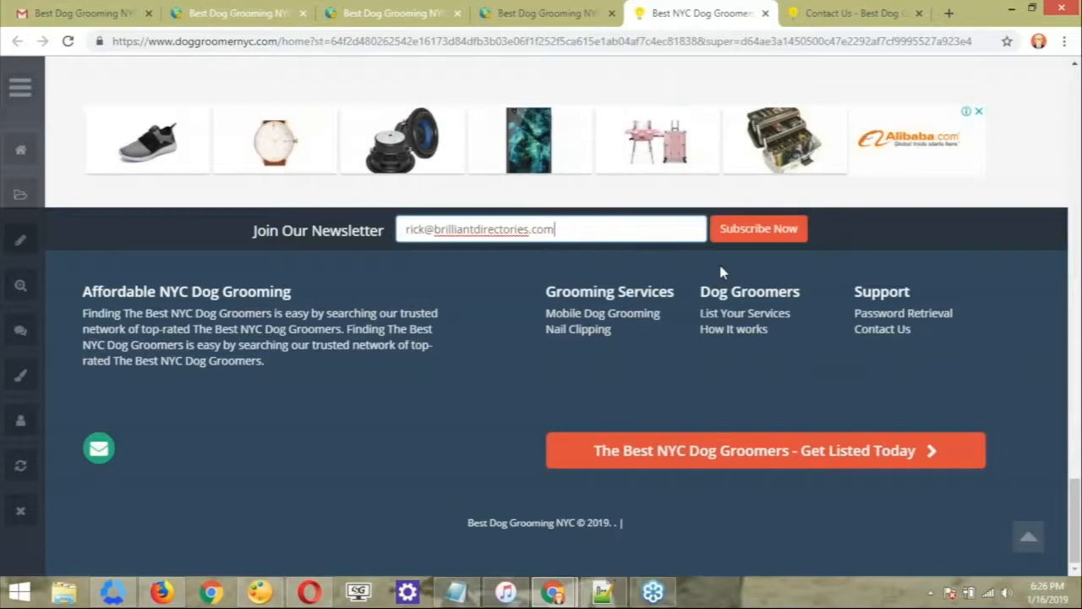
mouse_move(747, 231)
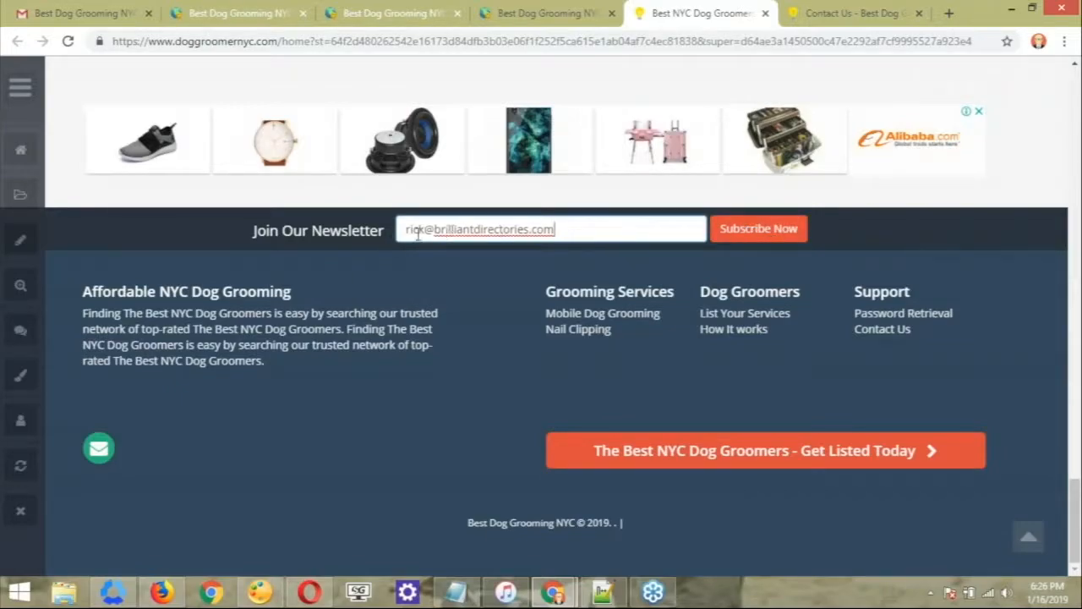
mouse_move(757, 228)
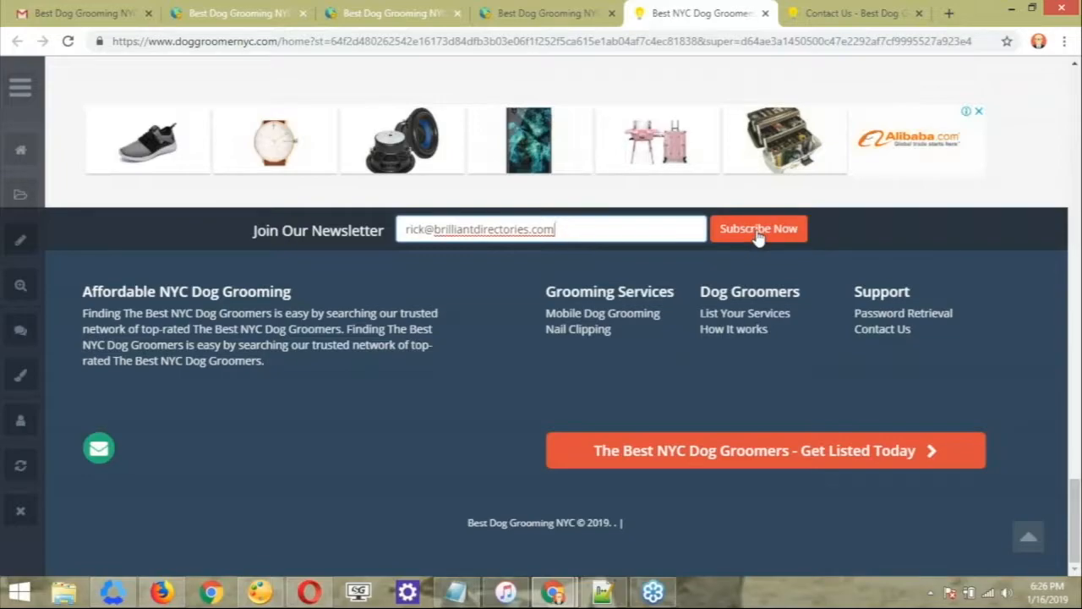
click(758, 228)
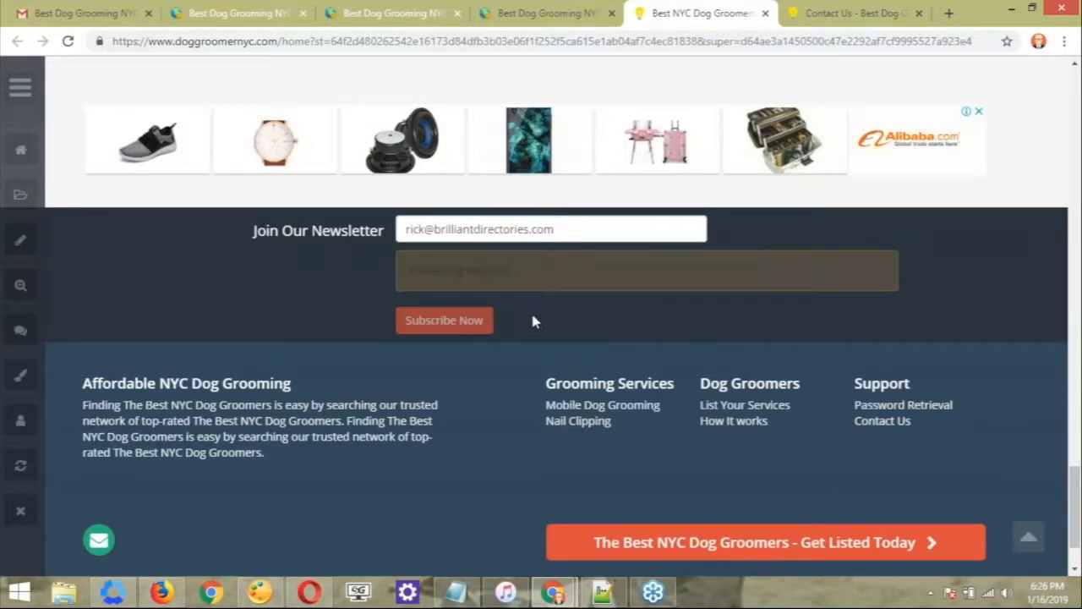
click(443, 320)
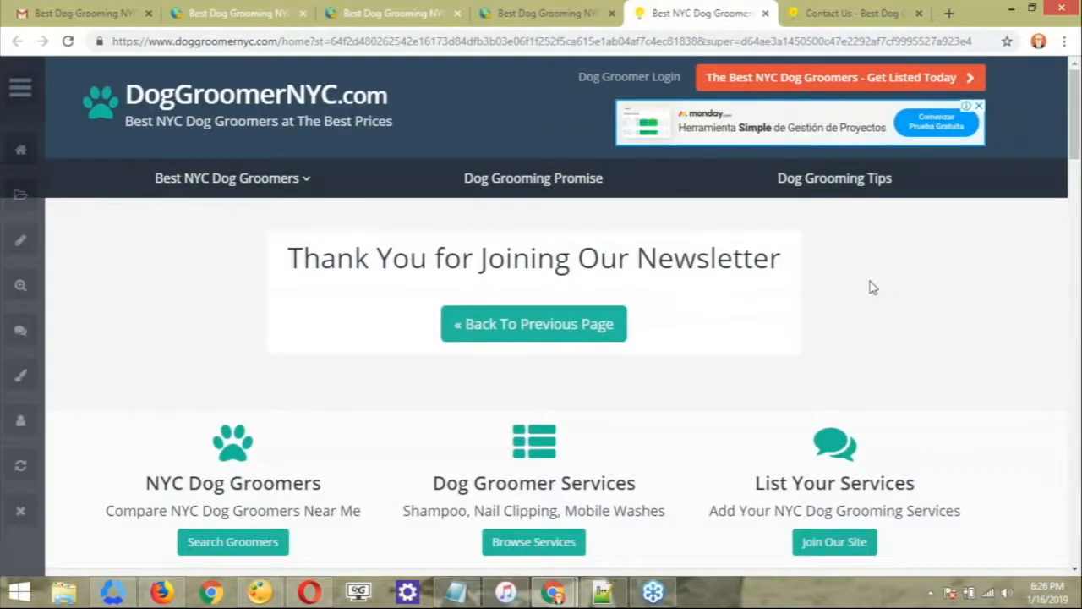
mouse_move(490, 324)
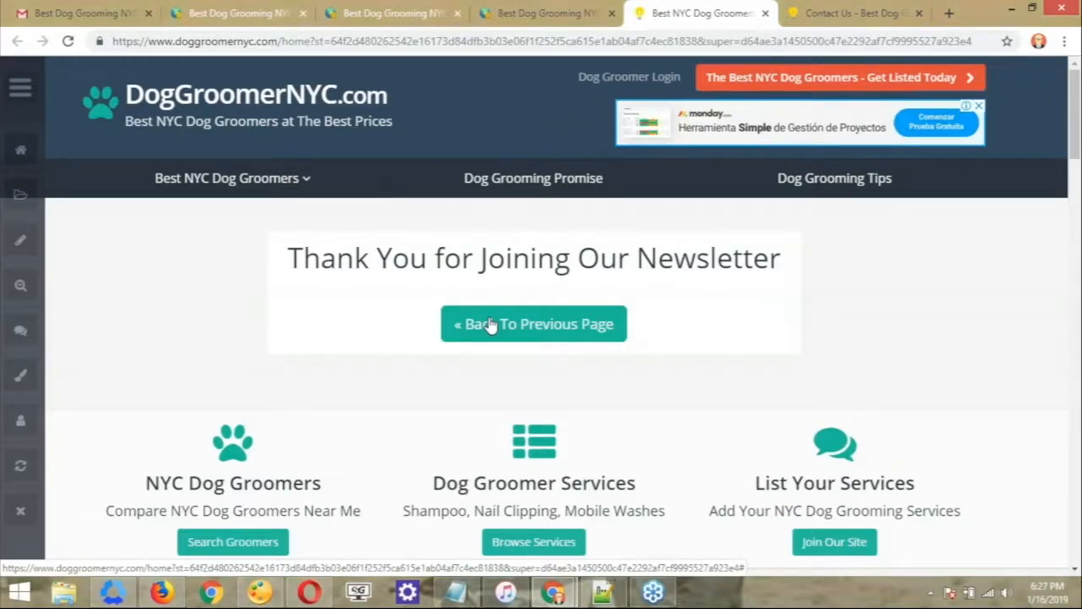
mouse_move(855, 302)
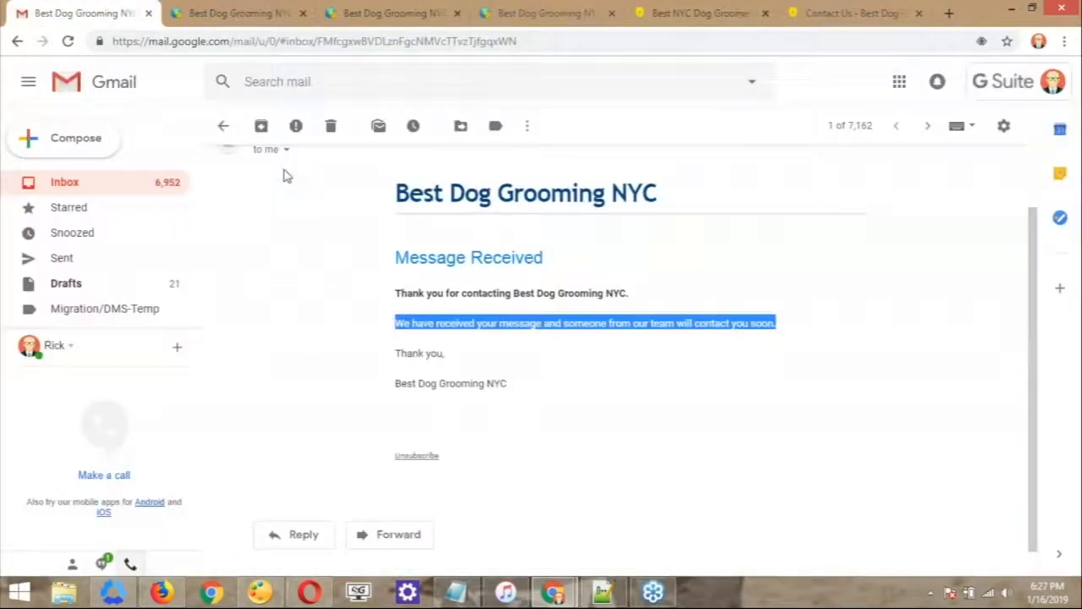
Step: Open the Newsletter confirmation email and select 'Thanks for subscribing to our newsletter!' to copy
click(223, 125)
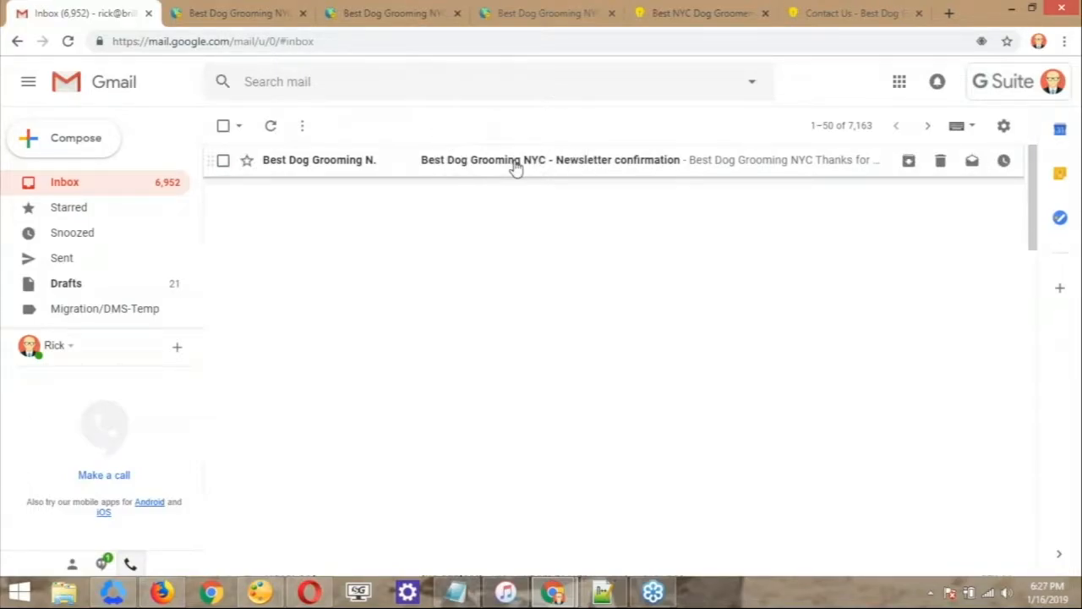
click(515, 159)
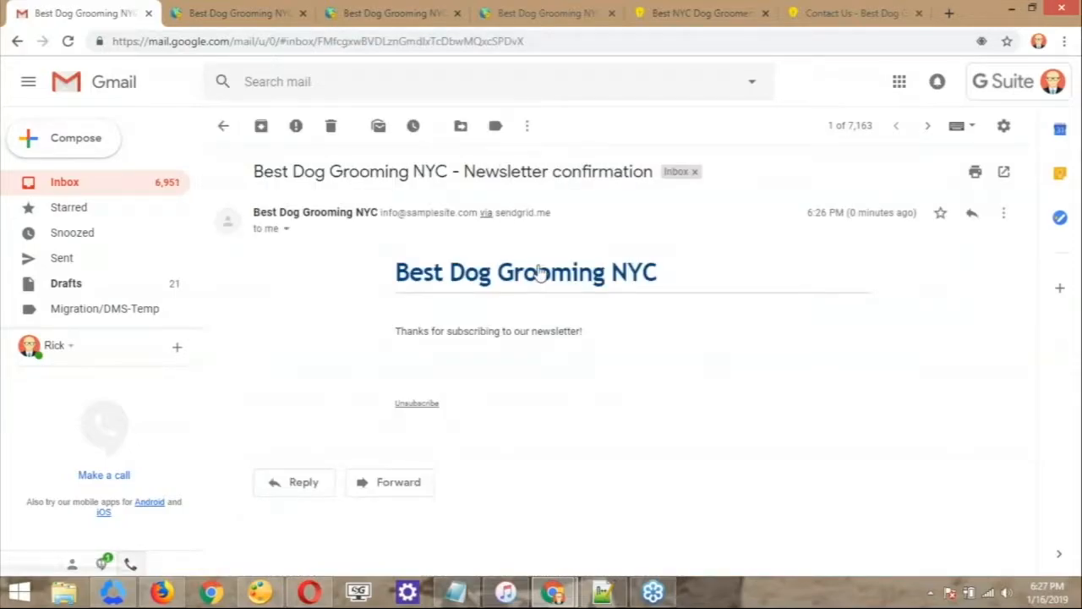
mouse_move(439, 287)
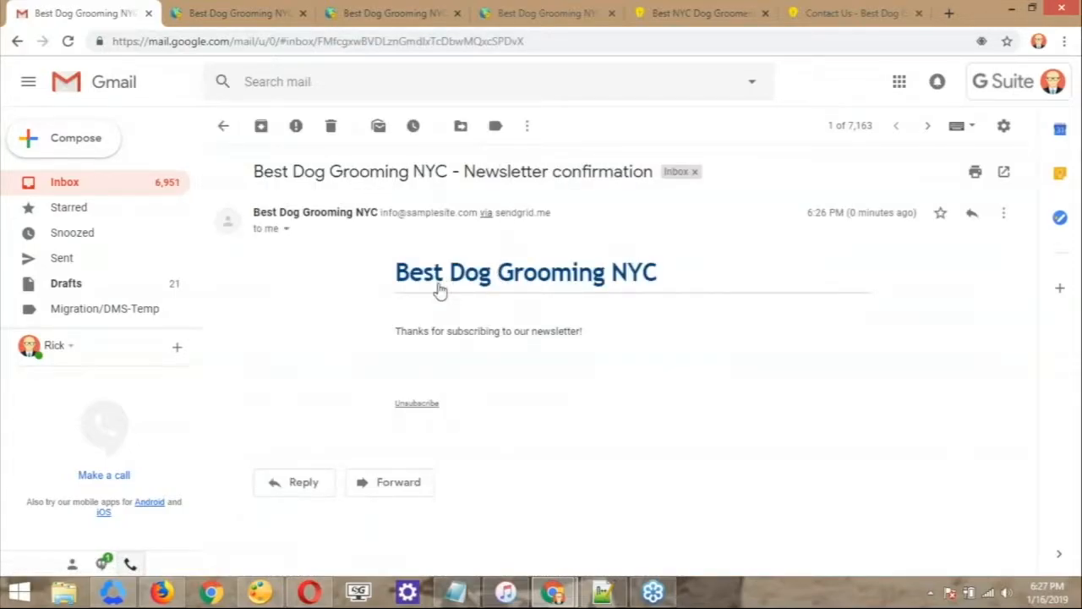
mouse_move(370, 313)
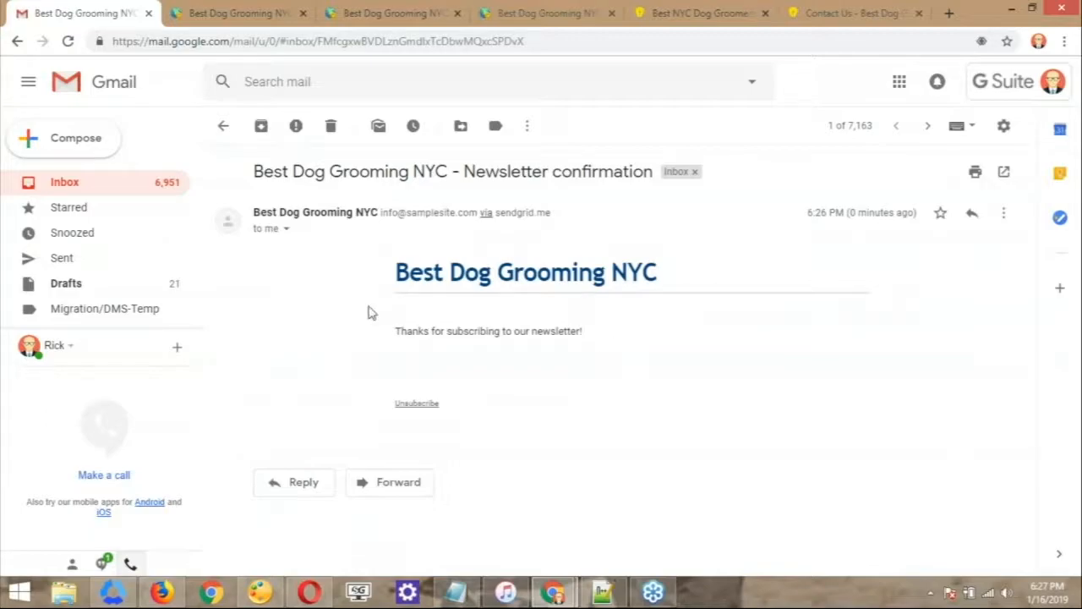
mouse_move(426, 281)
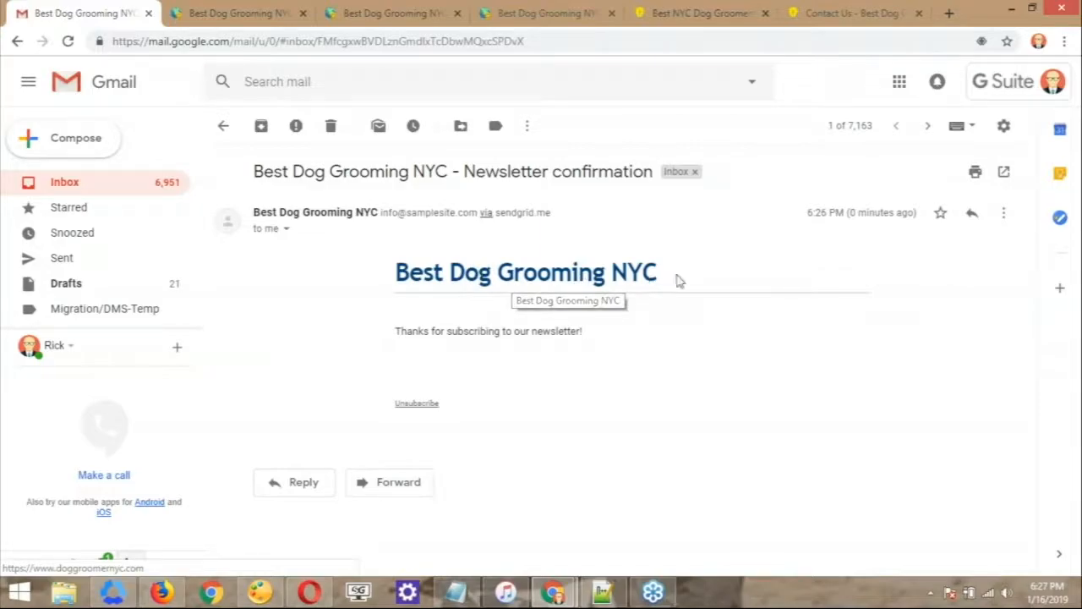
mouse_move(619, 347)
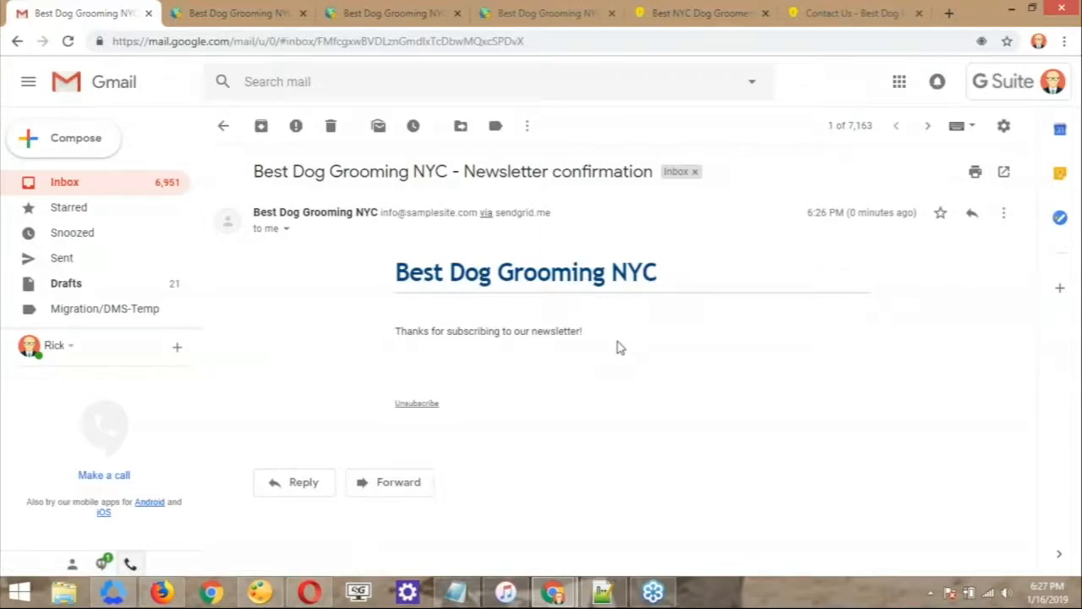
mouse_move(614, 358)
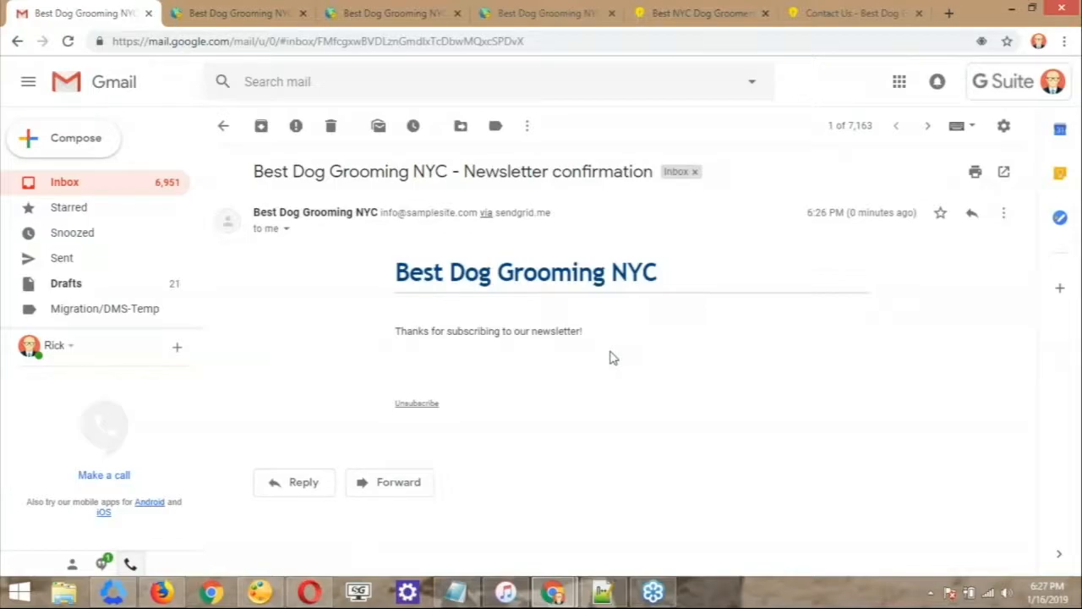
mouse_move(601, 334)
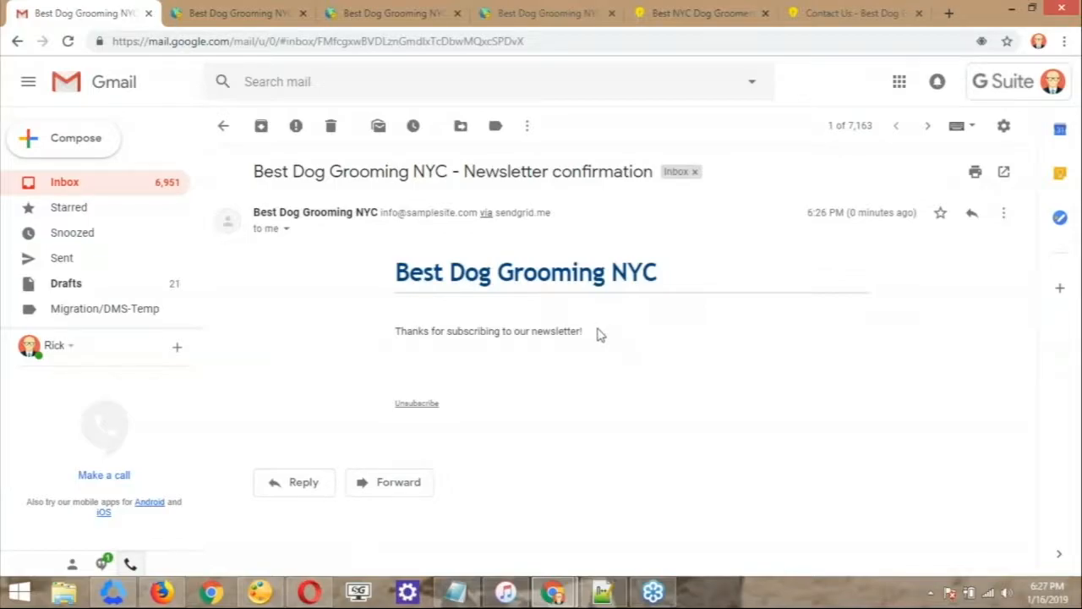
drag(396, 271, 581, 330)
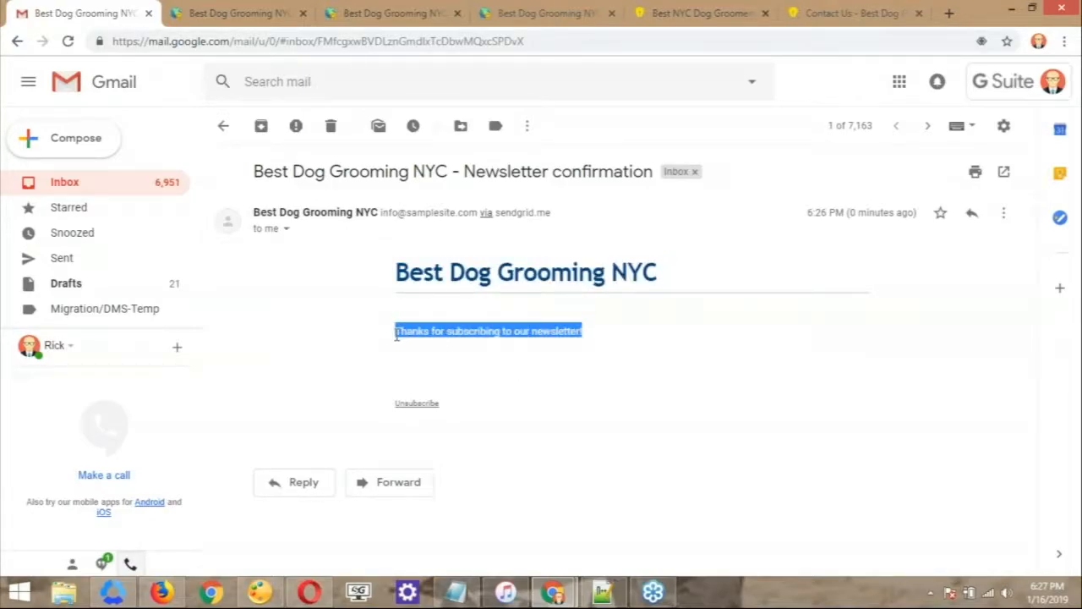
mouse_move(694, 279)
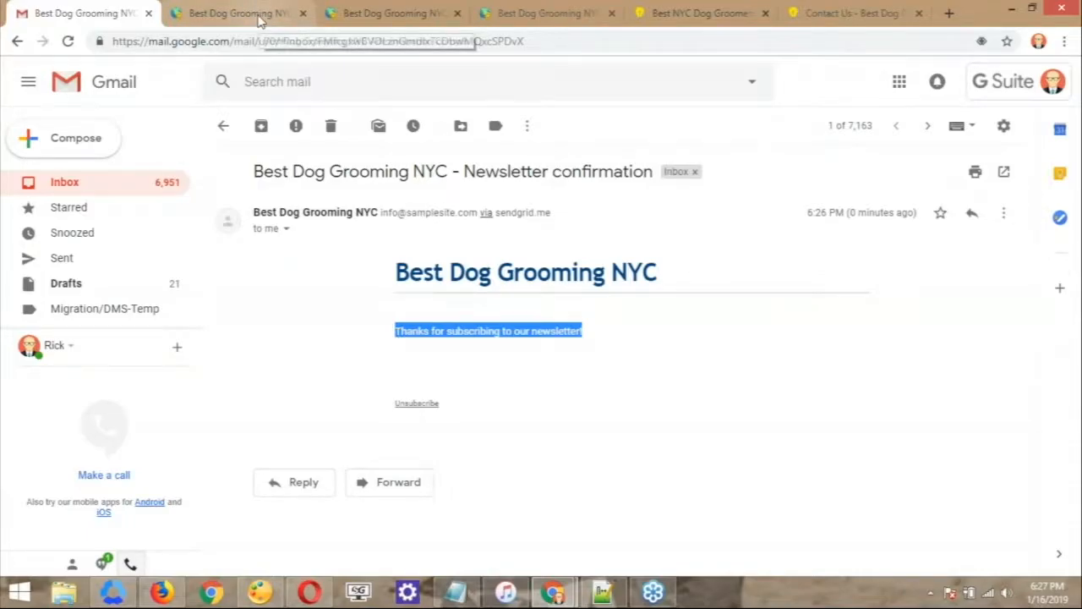
Step: Search the admin Email Templates for the subscribing sentence to isolate the newsletter-signup-user template
click(237, 13)
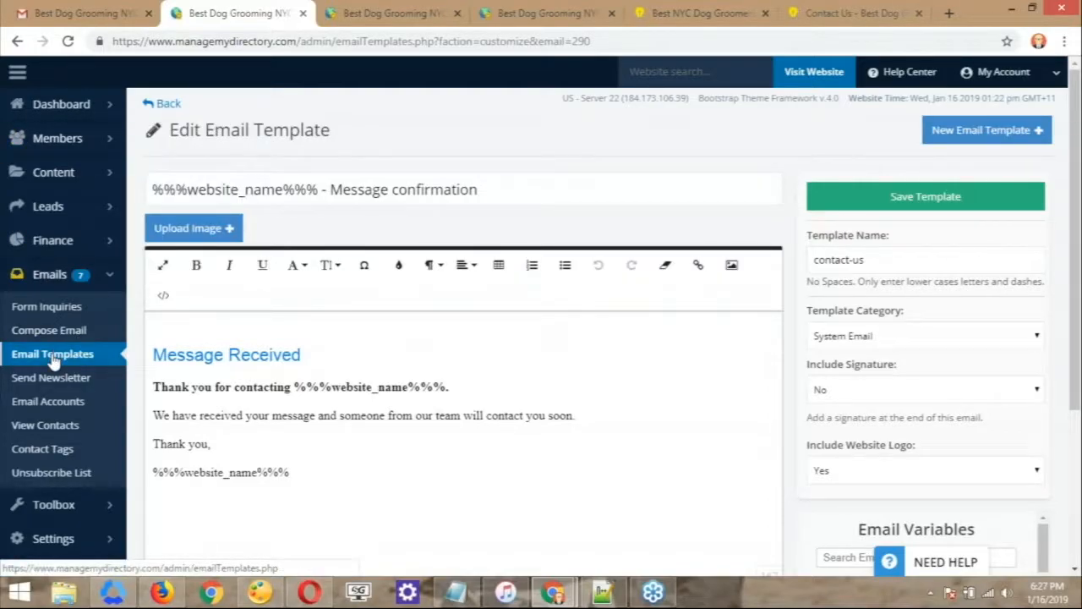
click(52, 353)
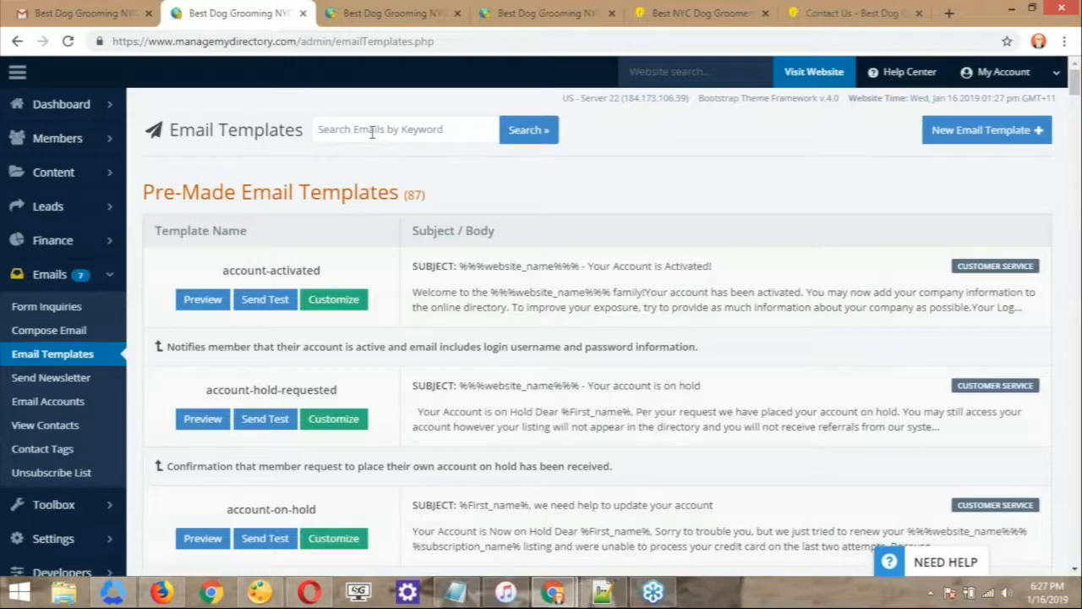
click(403, 128)
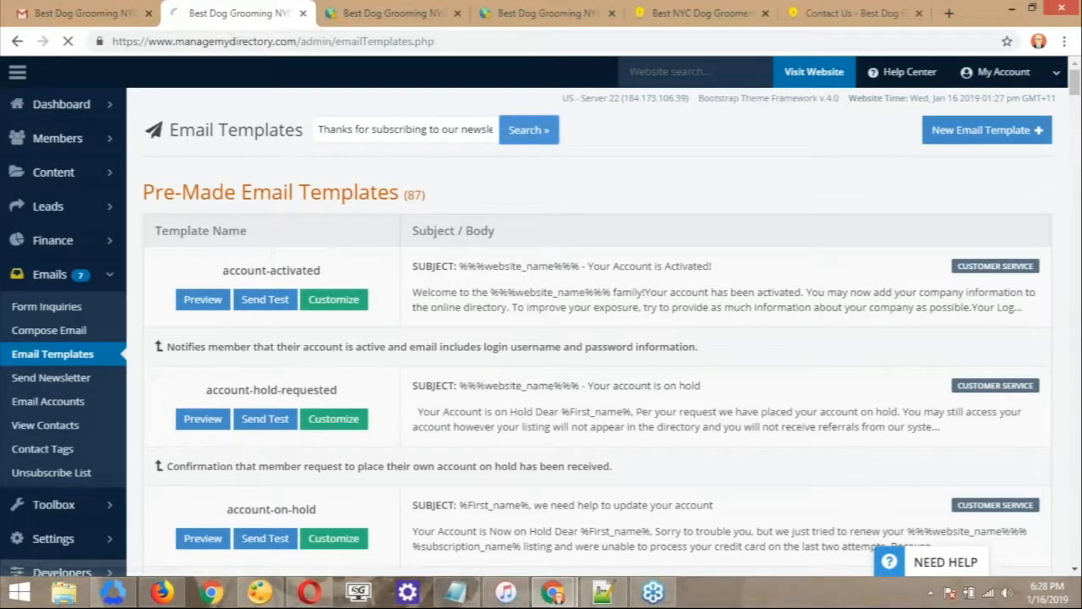
click(527, 129)
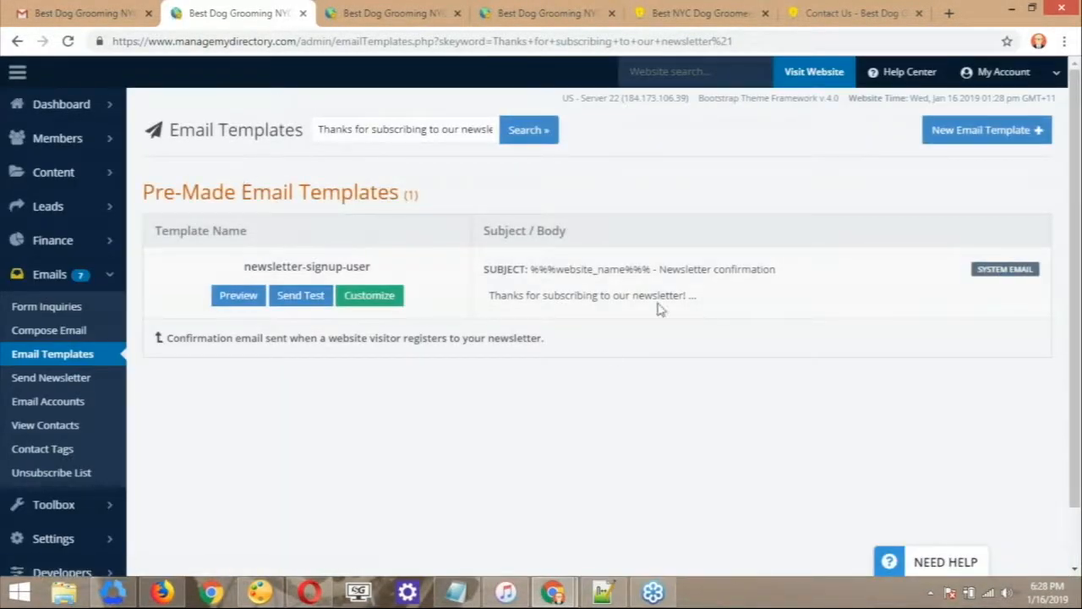
mouse_move(622, 208)
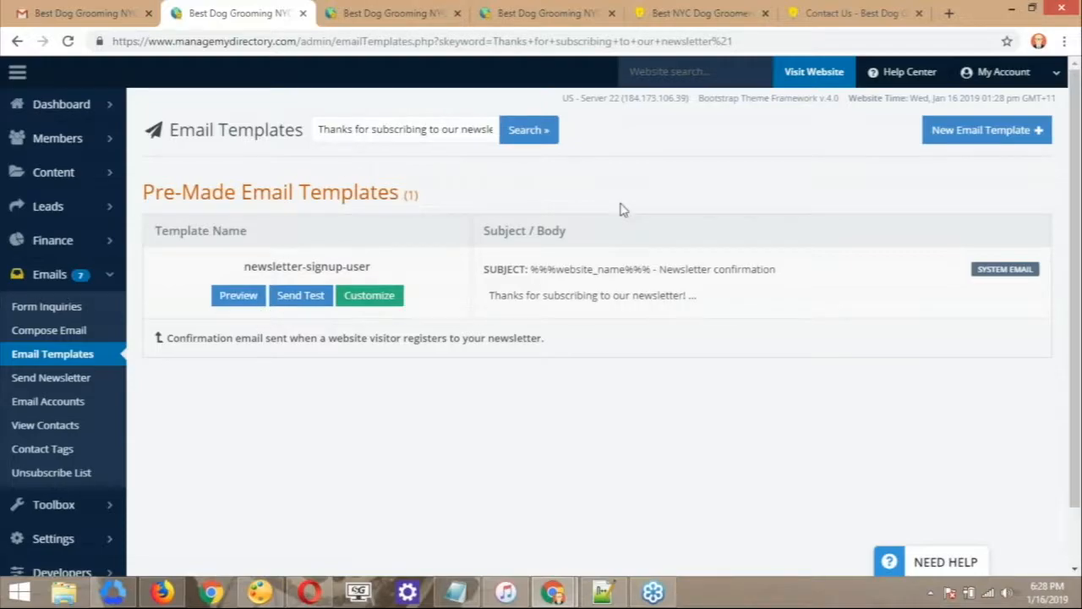
mouse_move(409, 289)
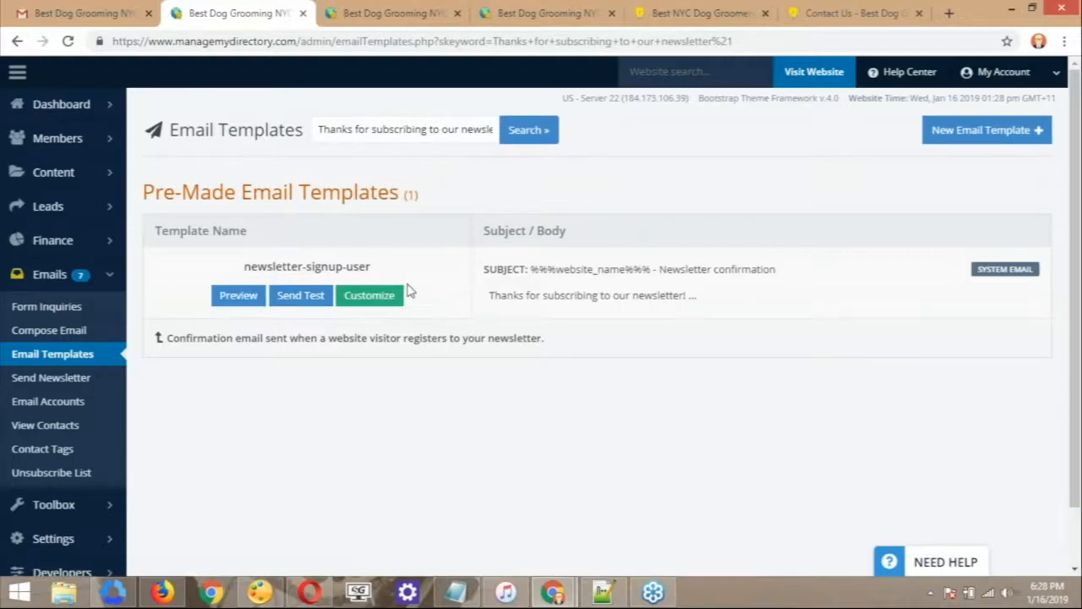
mouse_move(394, 301)
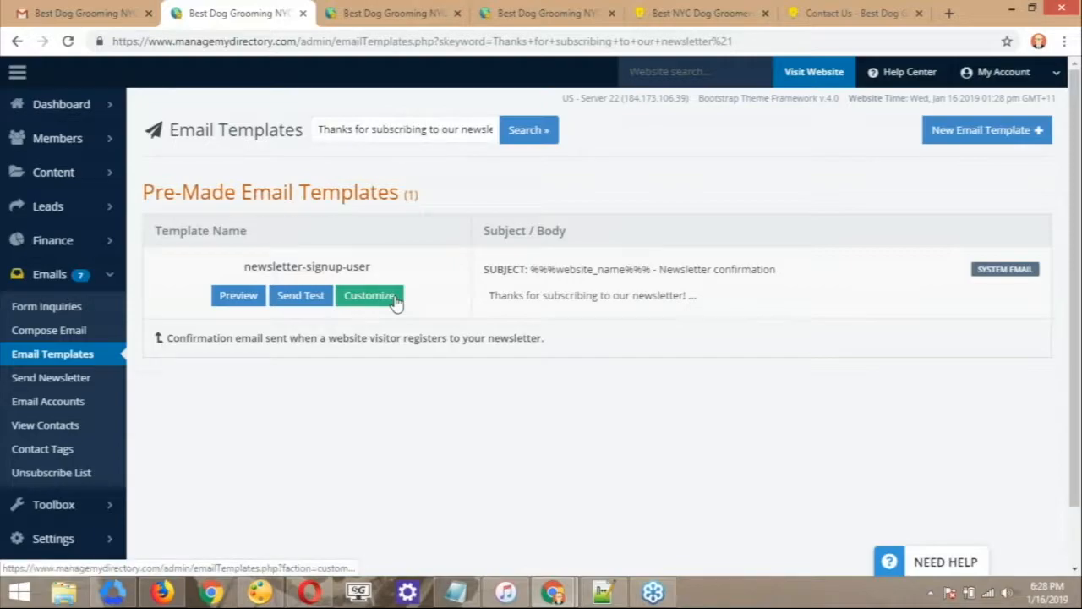
Step: Customize the newsletter-signup-user template and select its thanks-for-subscribing body sentence
click(368, 295)
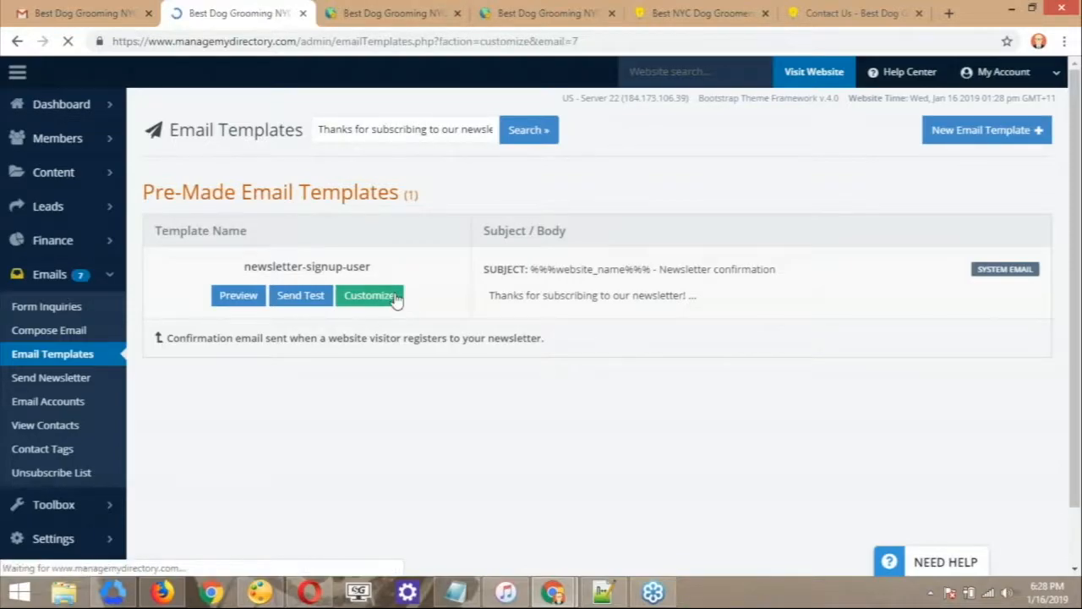
click(368, 295)
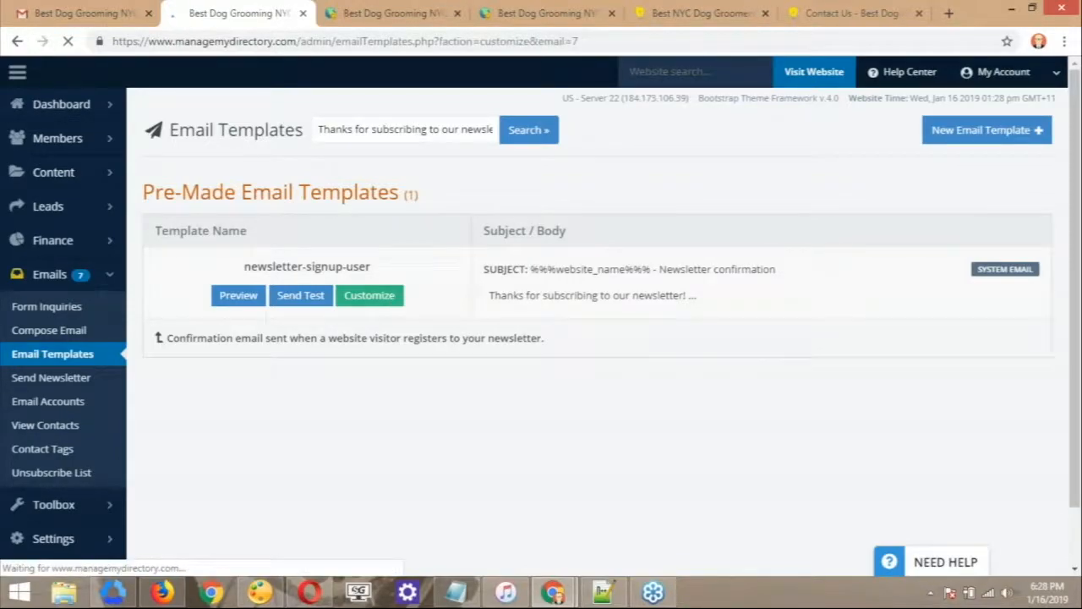
click(369, 294)
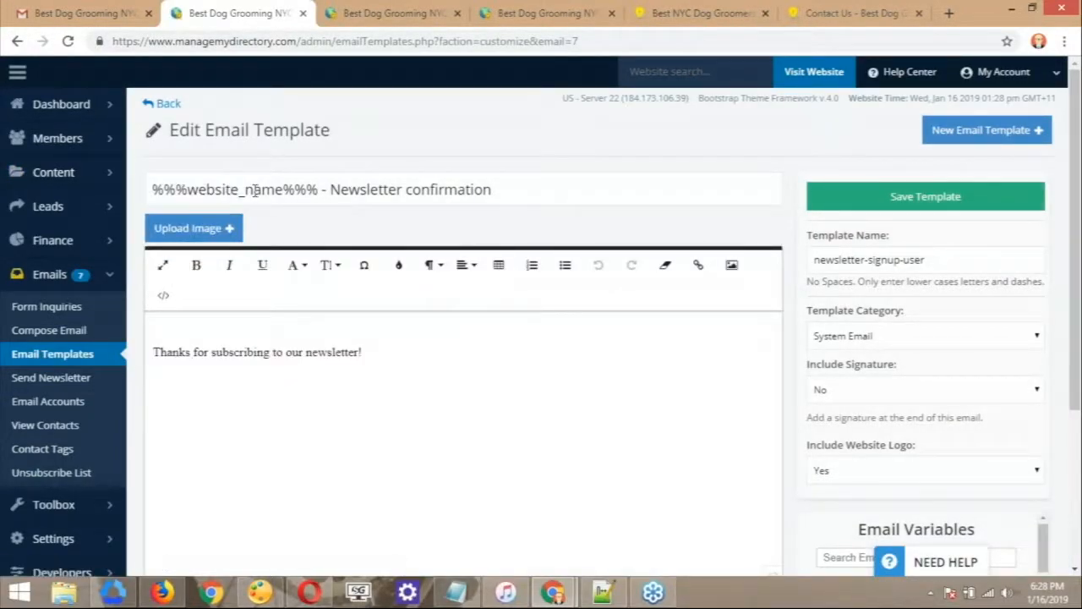
mouse_move(330, 394)
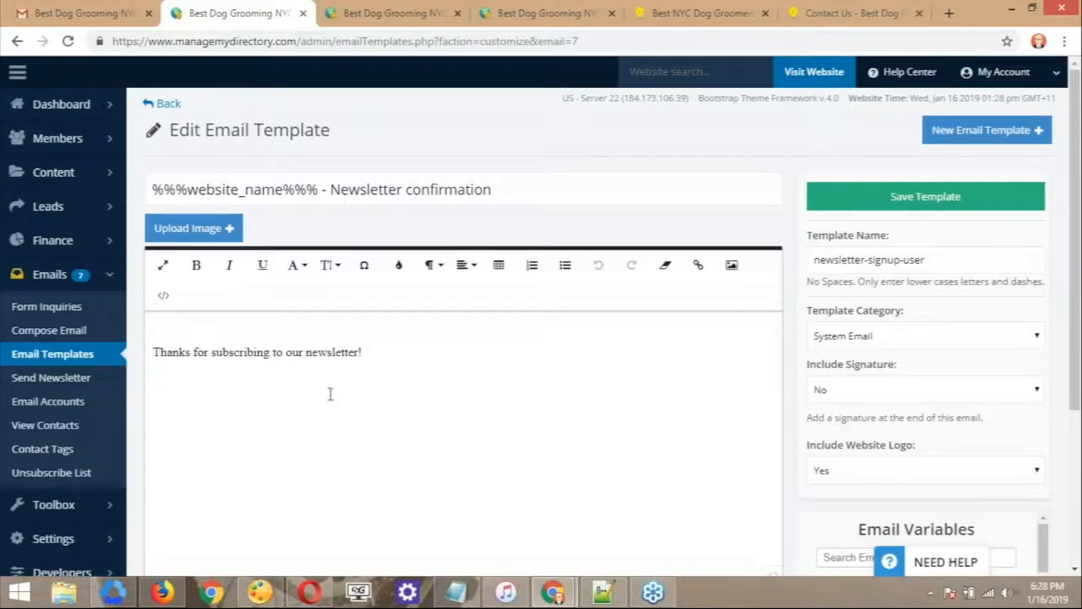
triple_click(257, 351)
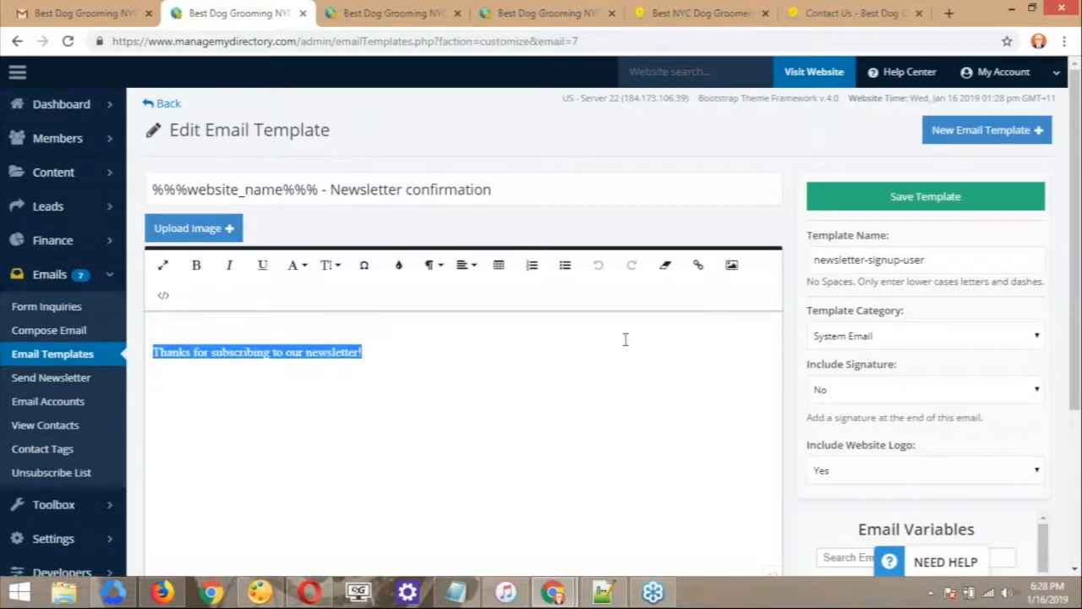